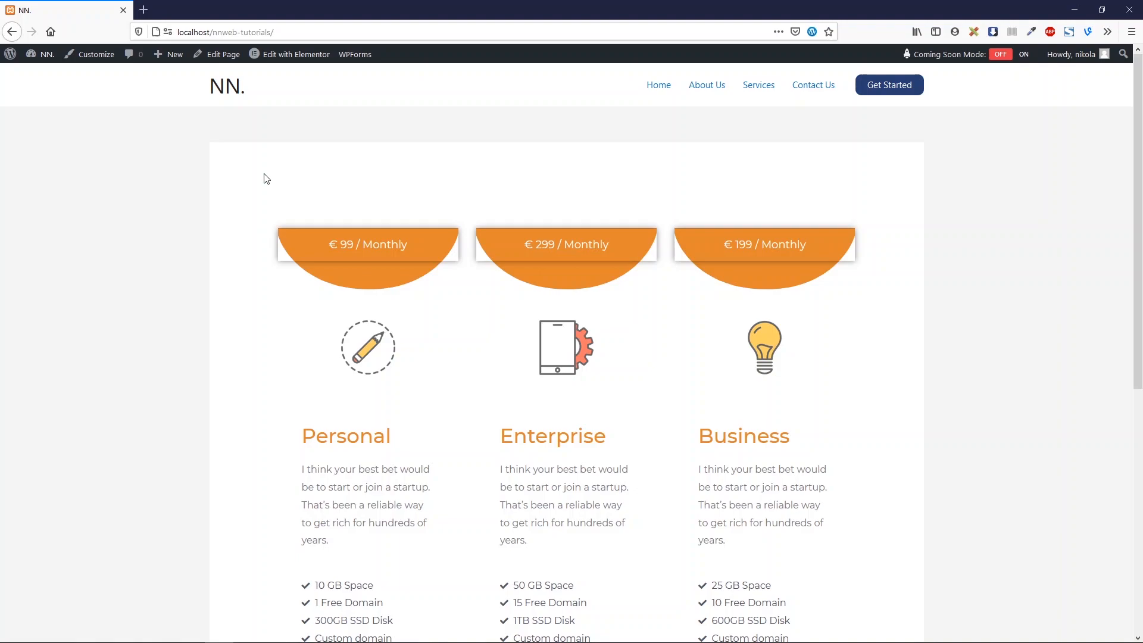
pyautogui.moveTo(676, 132)
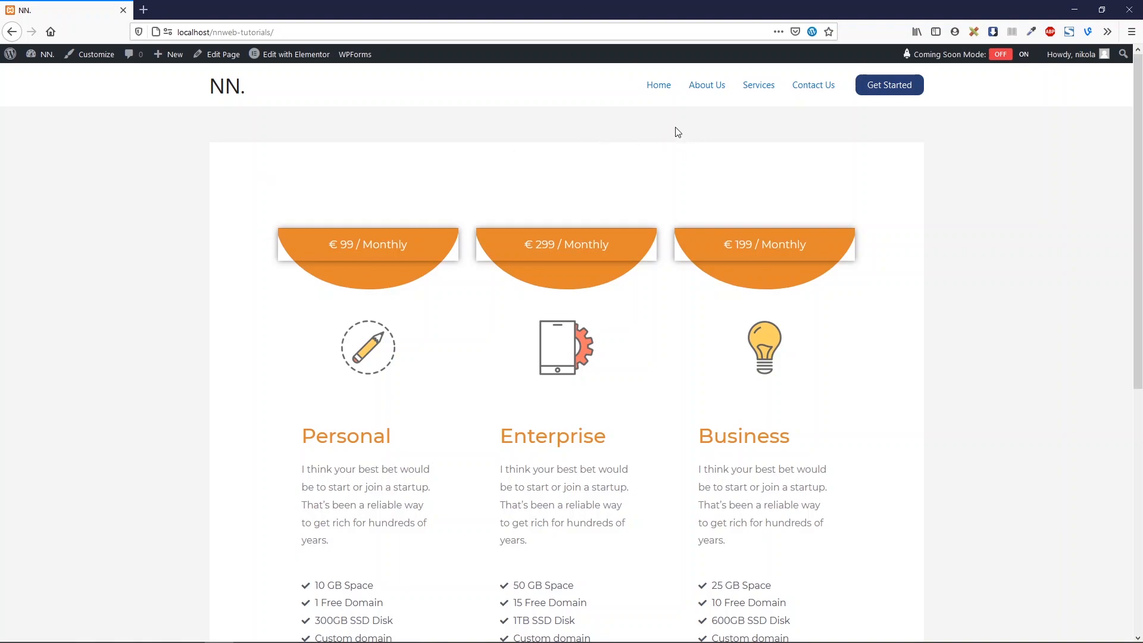
pyautogui.moveTo(889, 85)
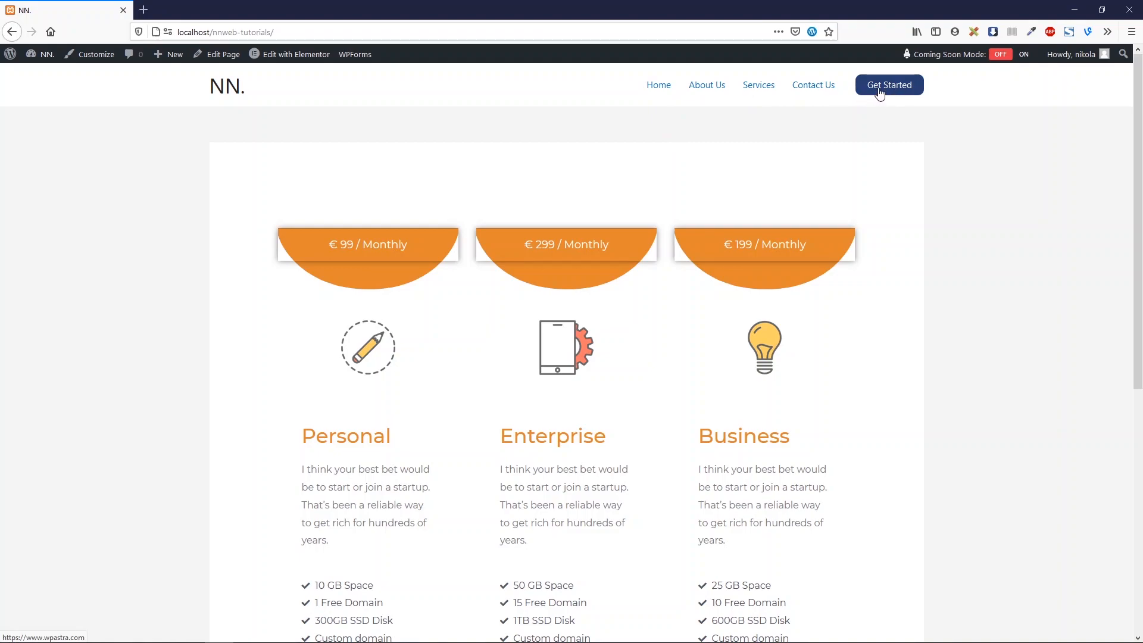
pyautogui.moveTo(692, 138)
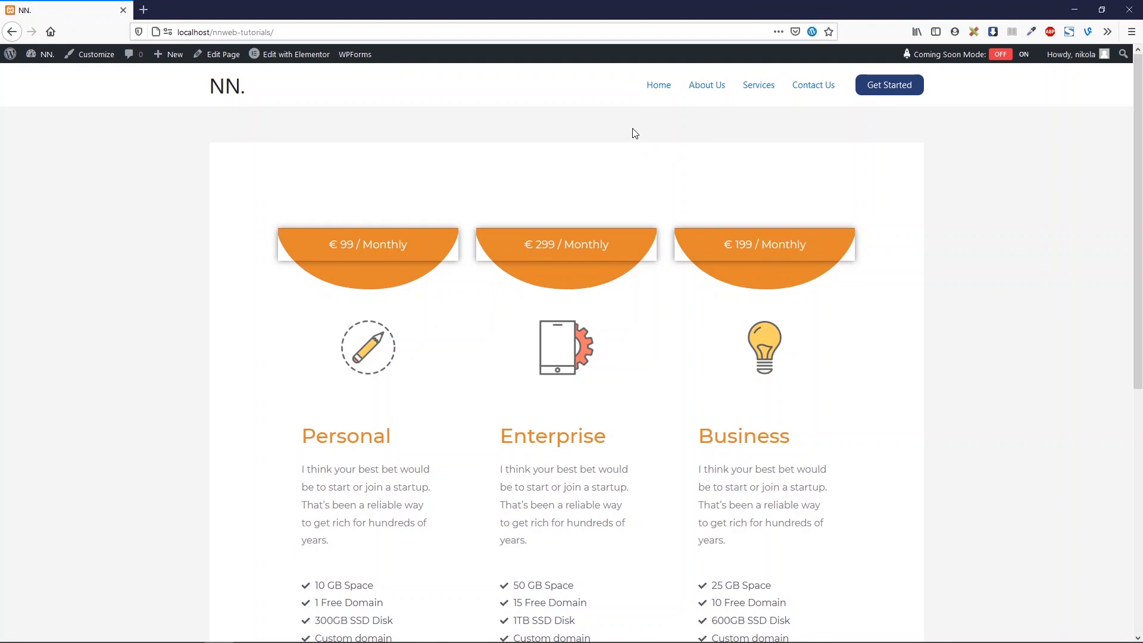
pyautogui.moveTo(511, 123)
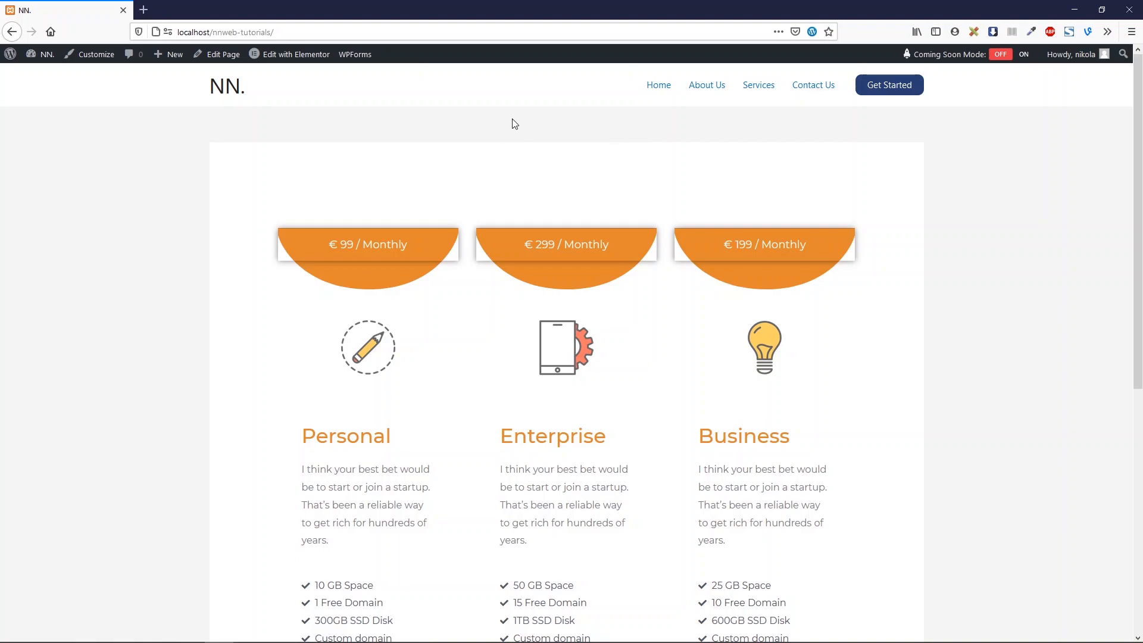
pyautogui.moveTo(100, 101)
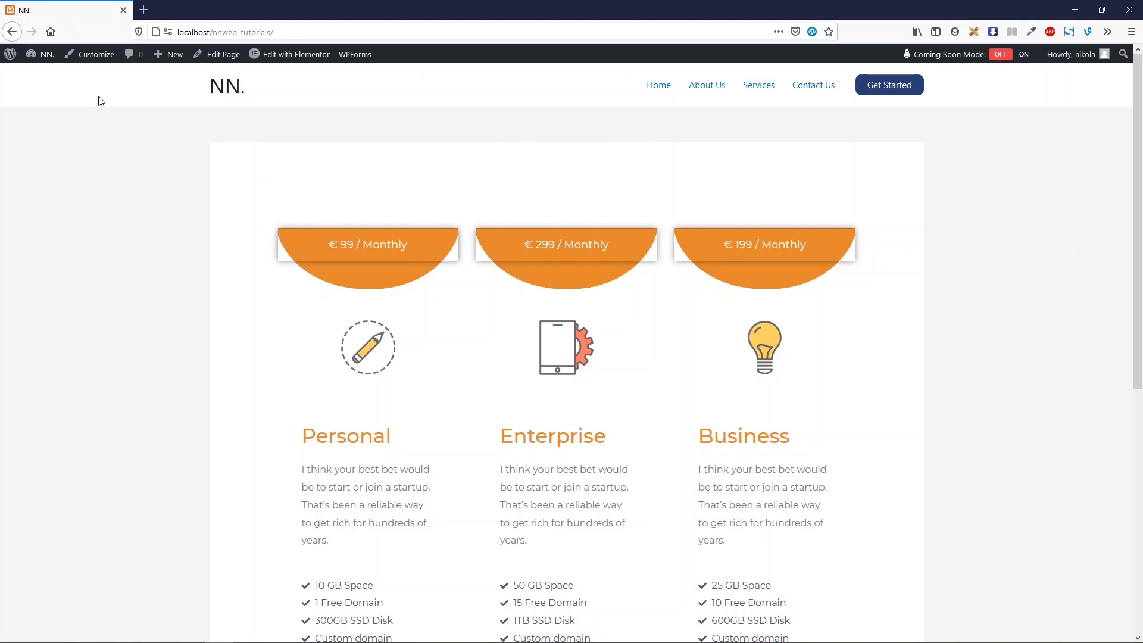
pyautogui.moveTo(165, 117)
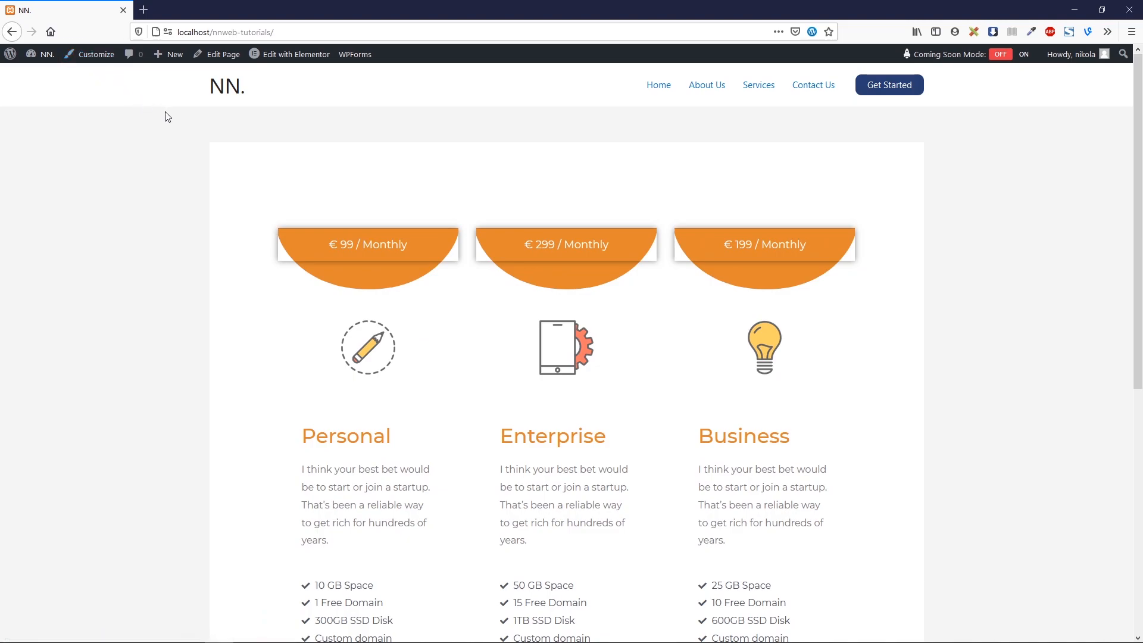
pyautogui.moveTo(244, 272)
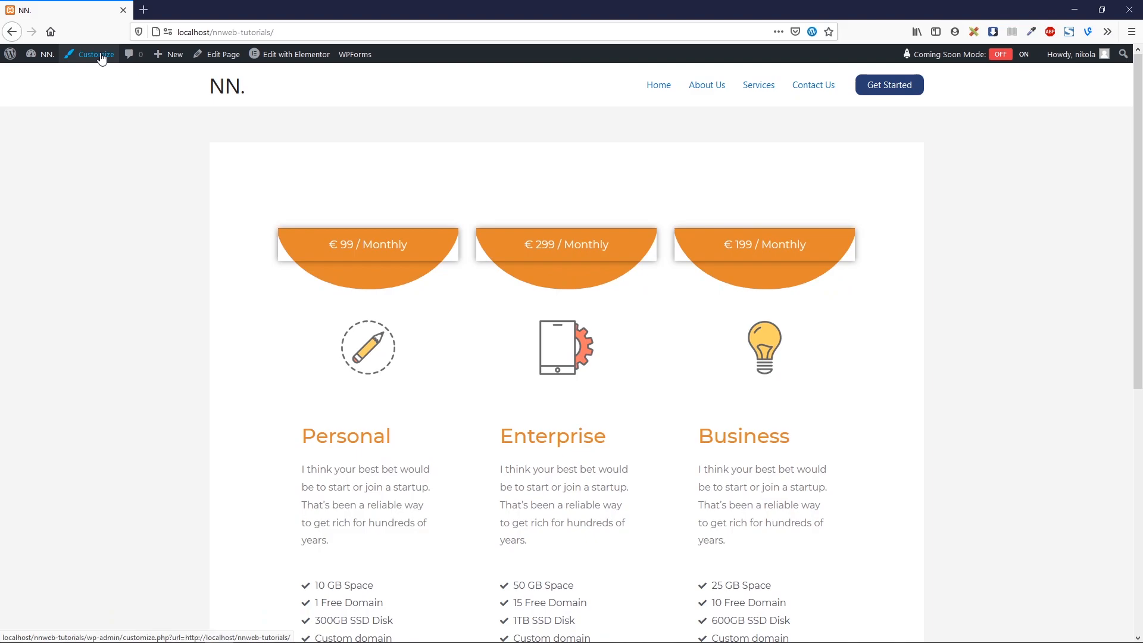
# Step: Open the Astra Header Builder and delete the Get Started button and Primary Menu elements
pyautogui.click(93, 54)
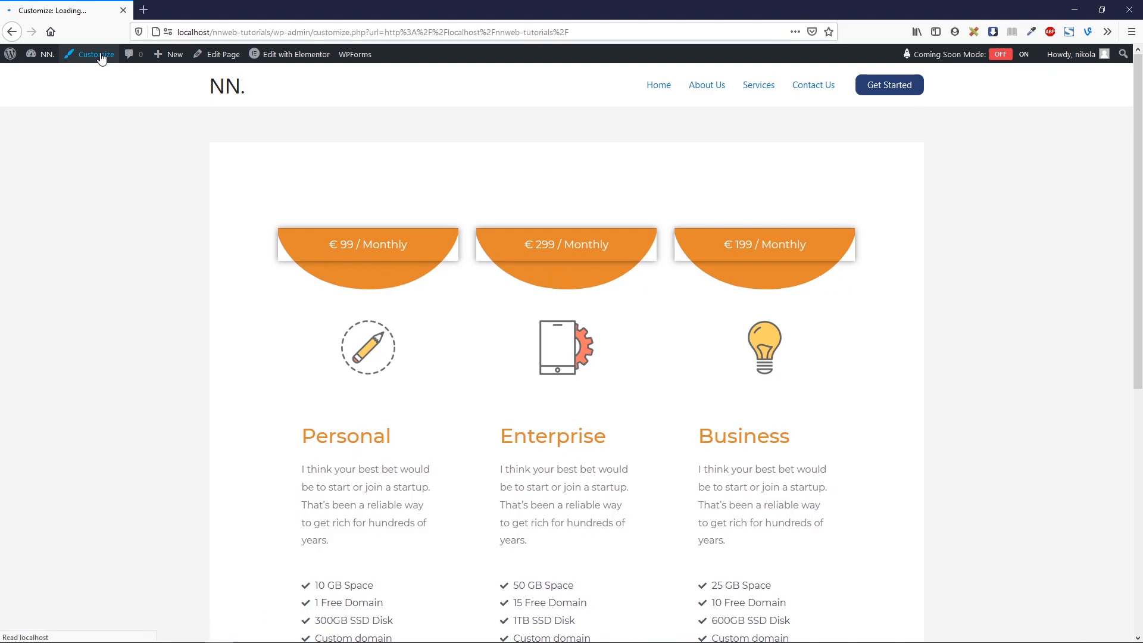
pyautogui.click(93, 54)
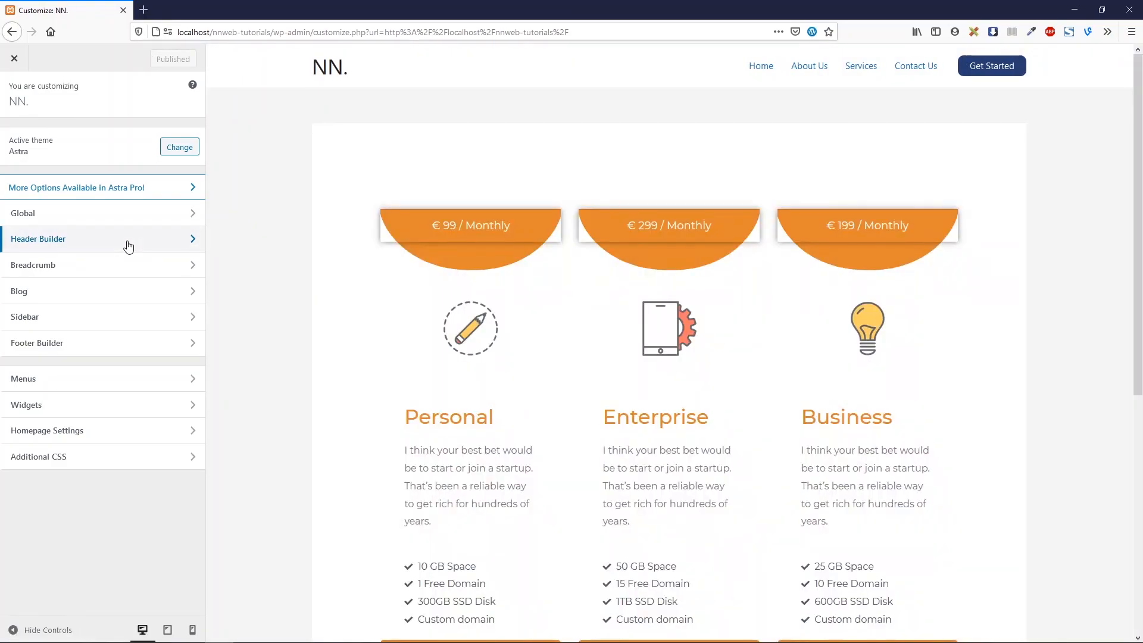
pyautogui.click(101, 239)
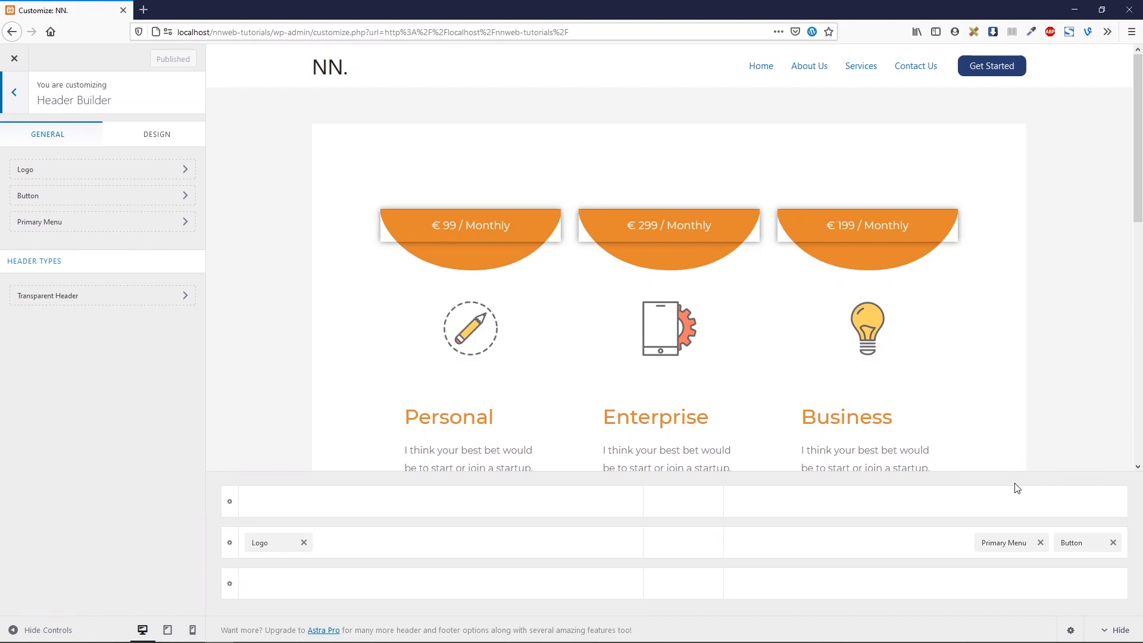
pyautogui.click(1113, 542)
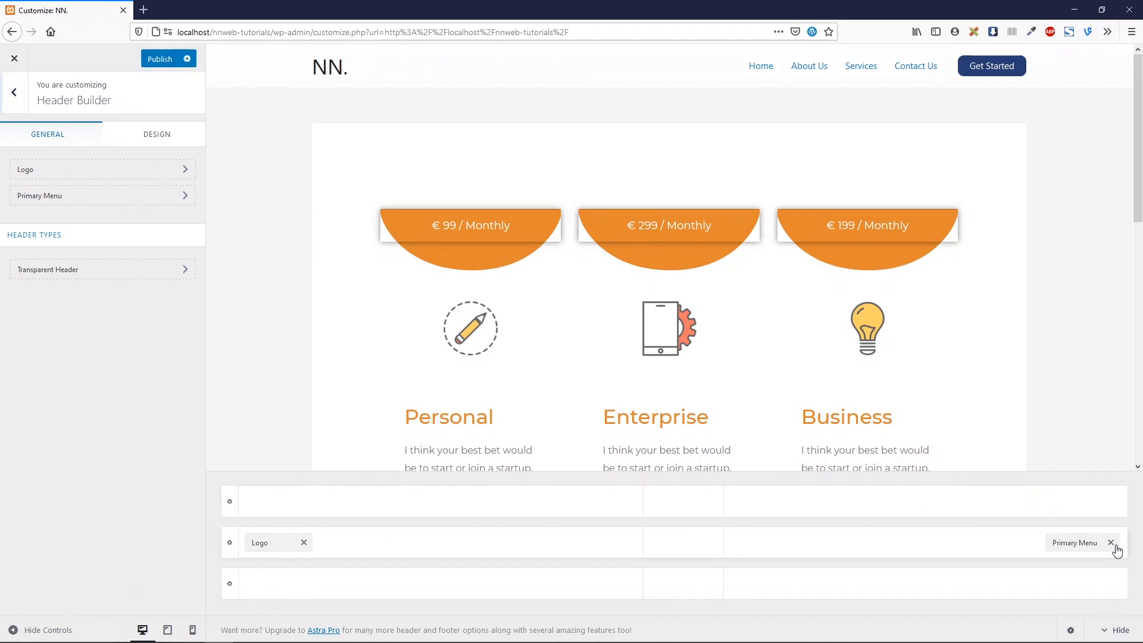
pyautogui.click(1111, 542)
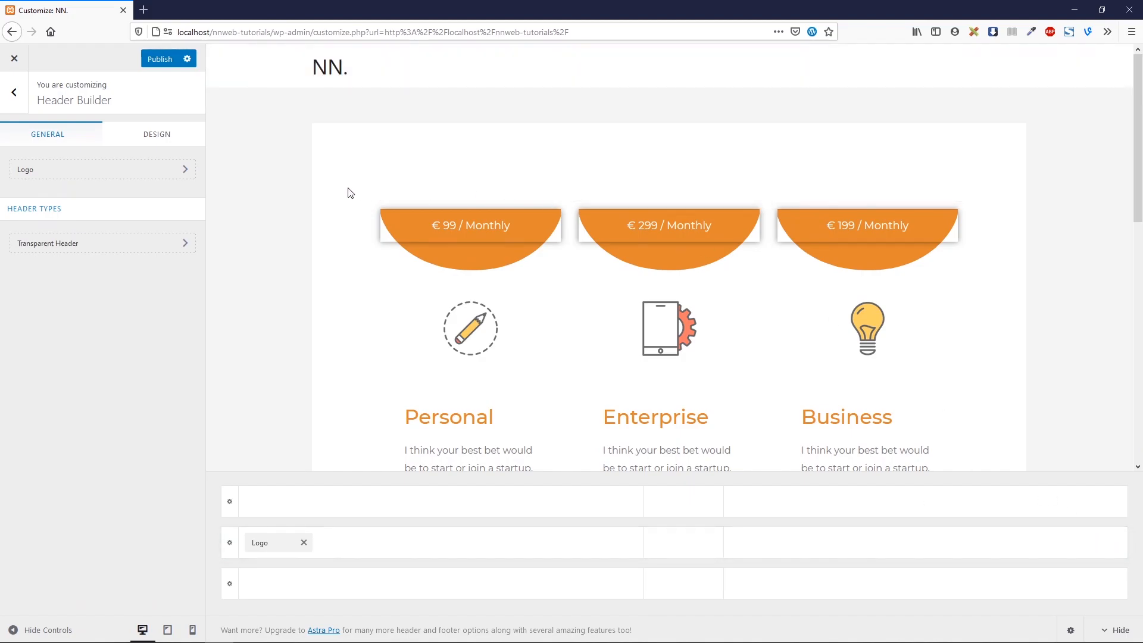
# Step: Inspect Web Design Menu's items (Home, About Us, Services, Contact Us) and its Add Items panel
pyautogui.click(14, 93)
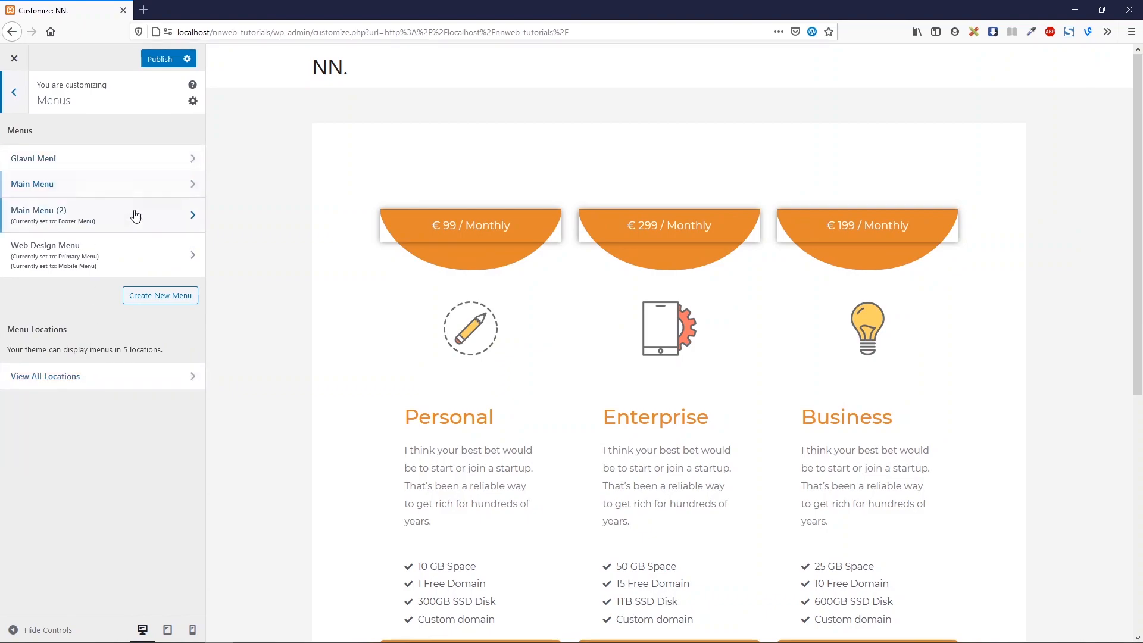
pyautogui.moveTo(101, 159)
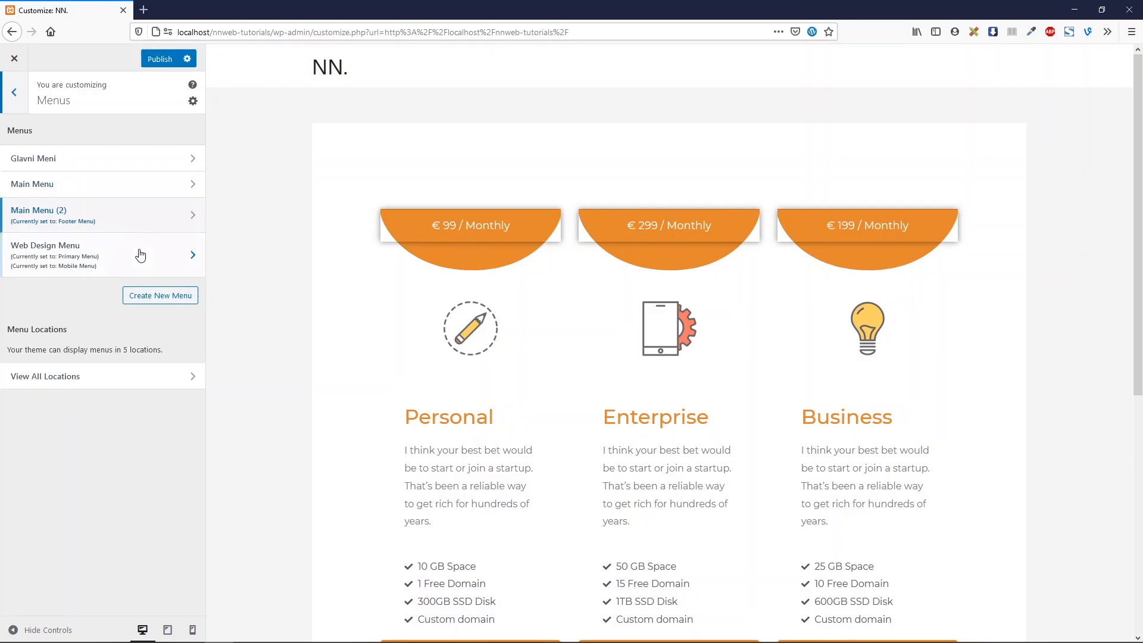
pyautogui.click(101, 256)
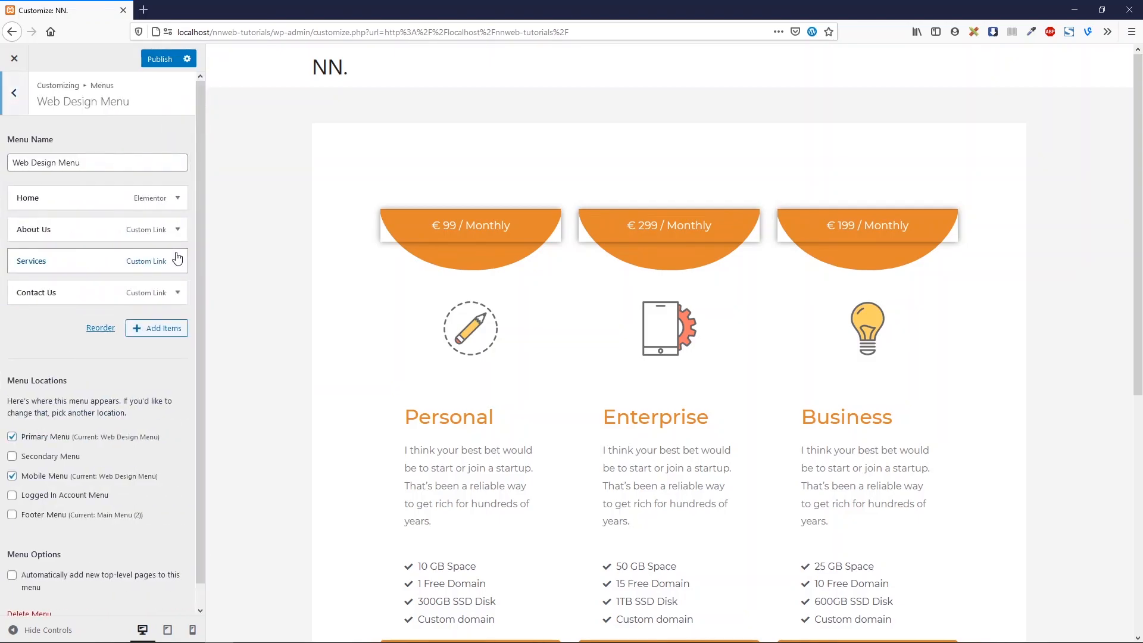
pyautogui.moveTo(42, 202)
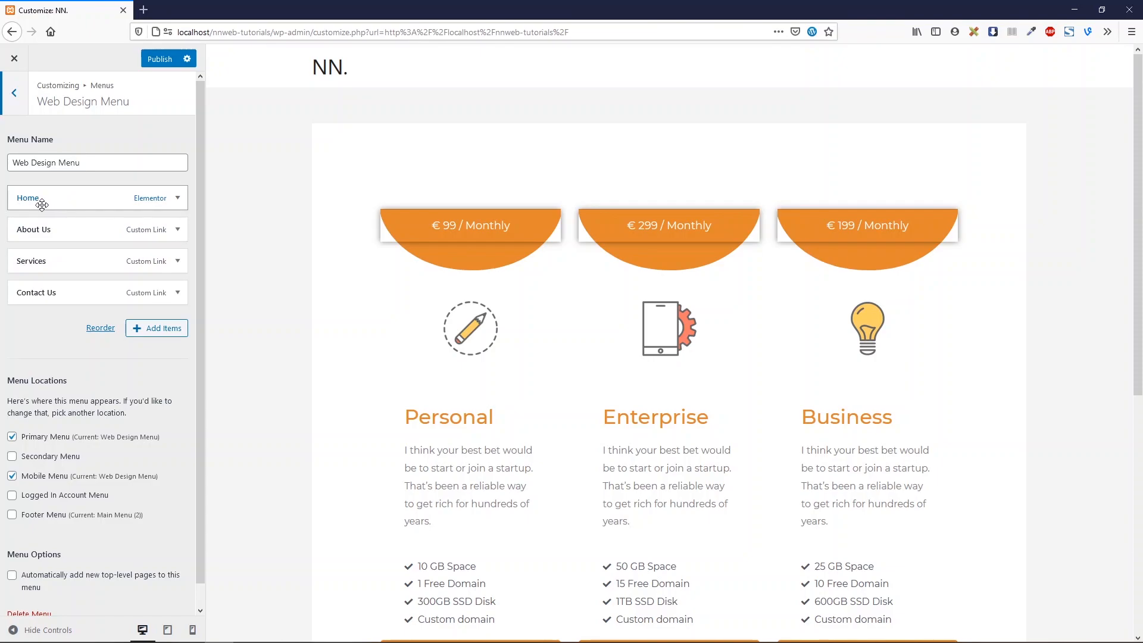
pyautogui.moveTo(68, 241)
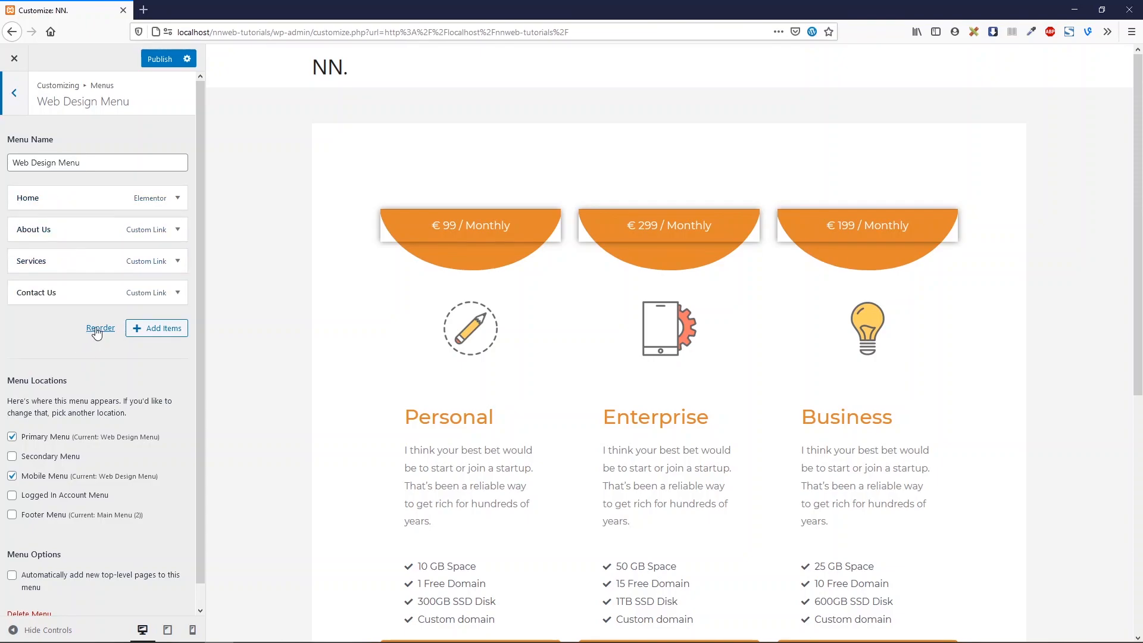
pyautogui.click(156, 328)
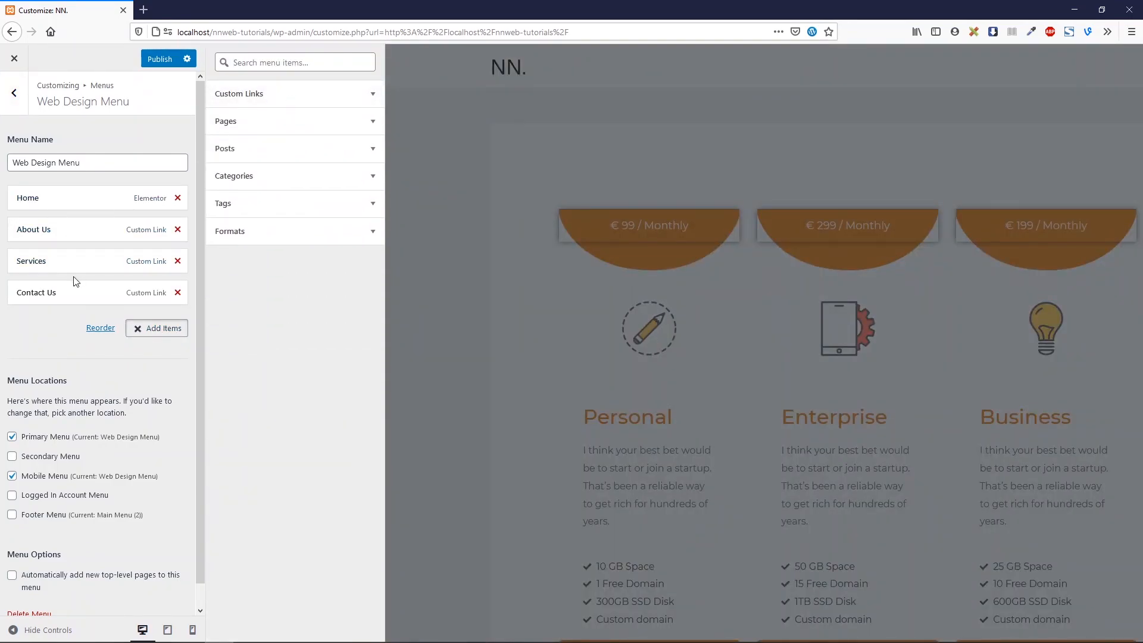
pyautogui.click(13, 93)
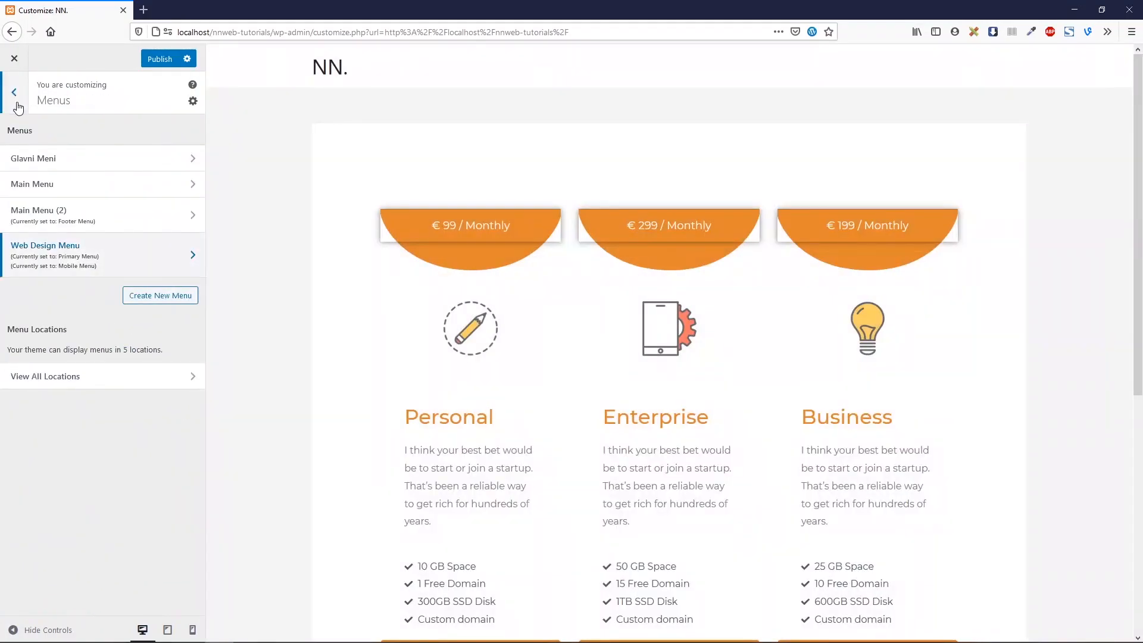
# Step: Reopen Header Builder and add Primary Menu and a Button to the header row's right section
pyautogui.click(13, 93)
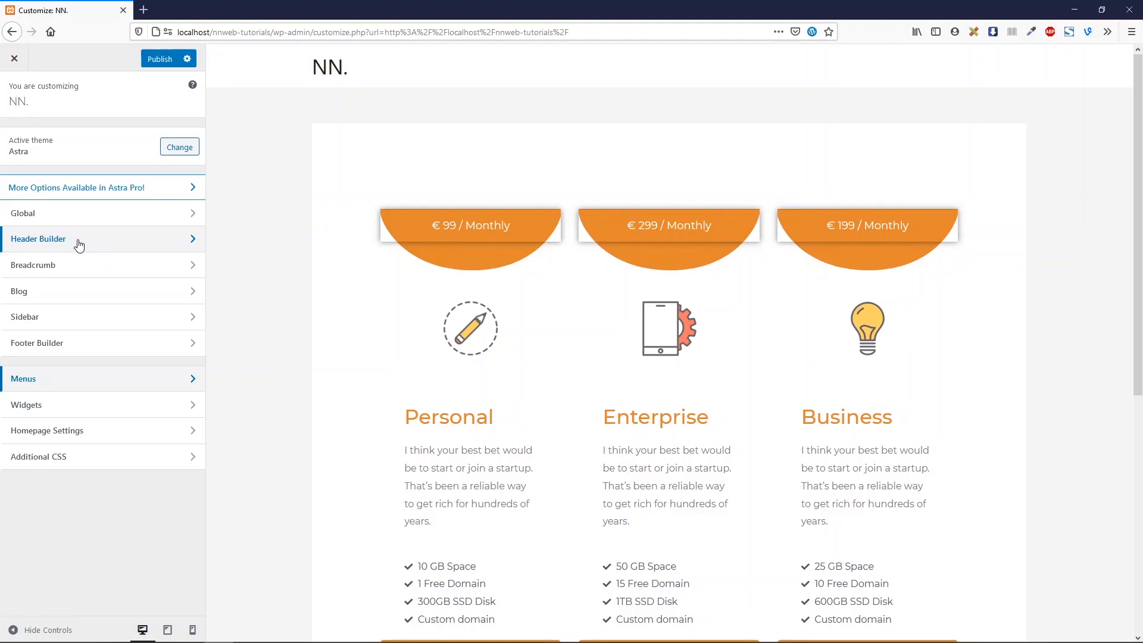
pyautogui.moveTo(94, 247)
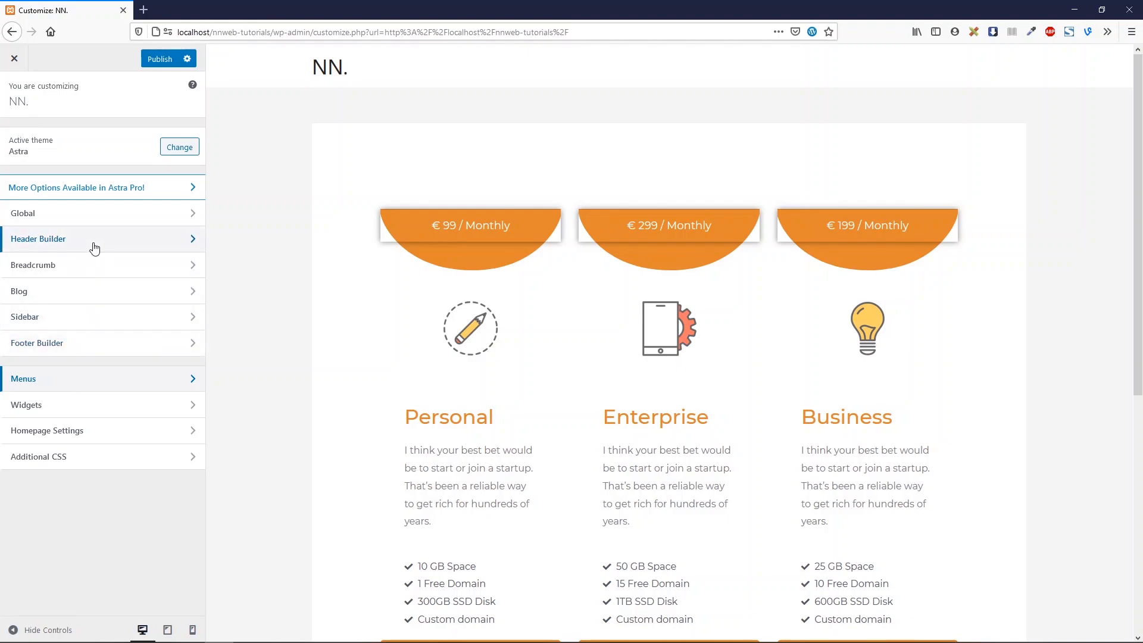
pyautogui.moveTo(133, 246)
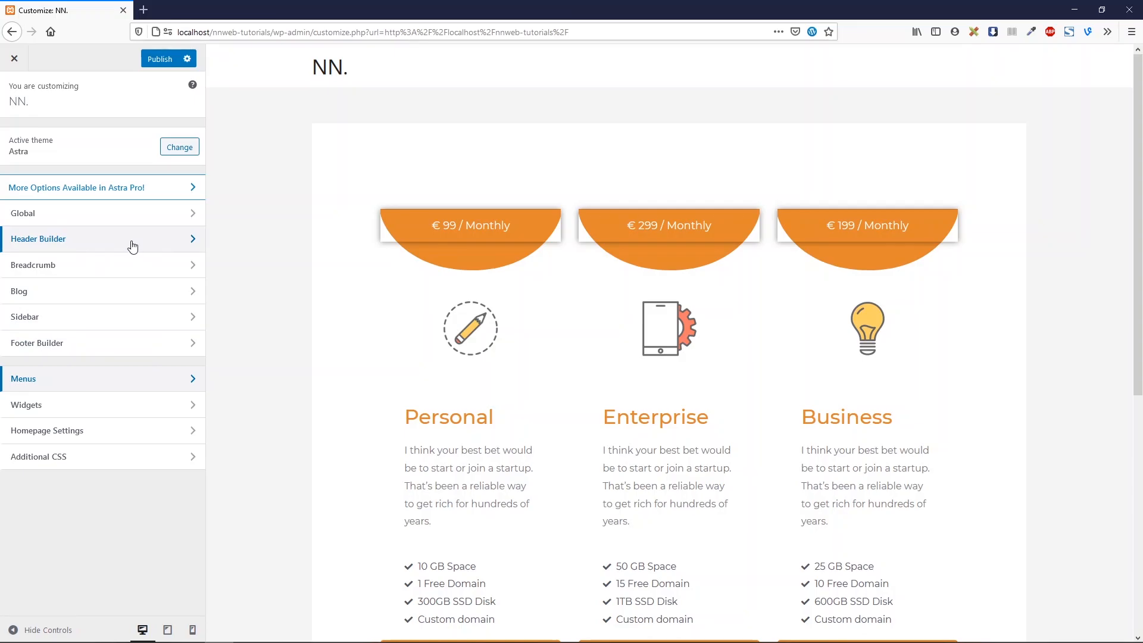
pyautogui.moveTo(487, 133)
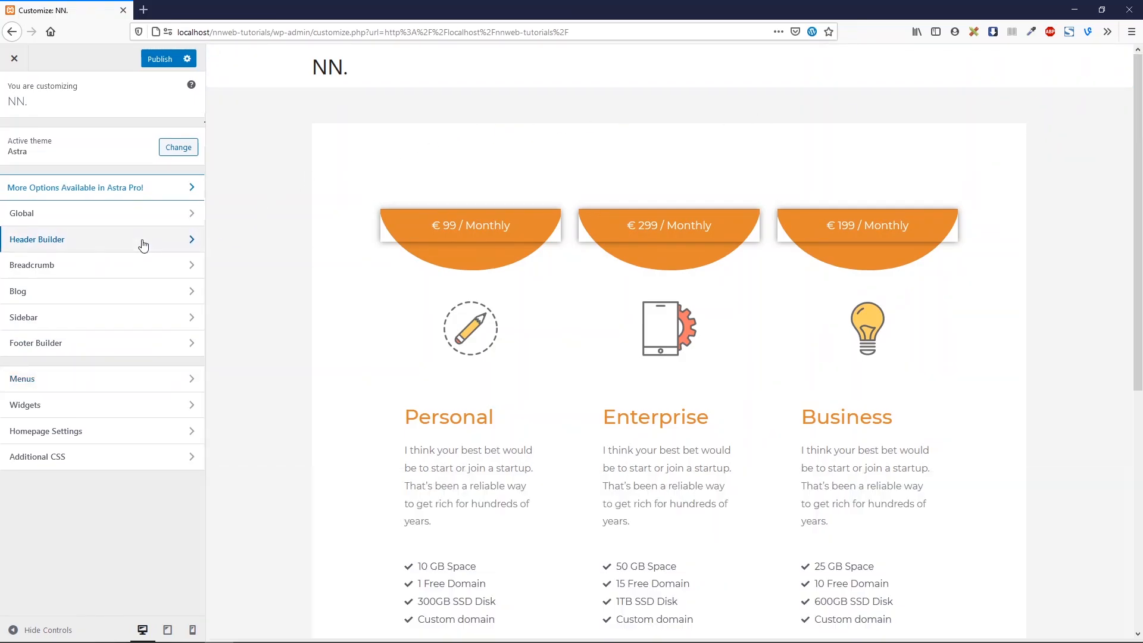
pyautogui.click(102, 239)
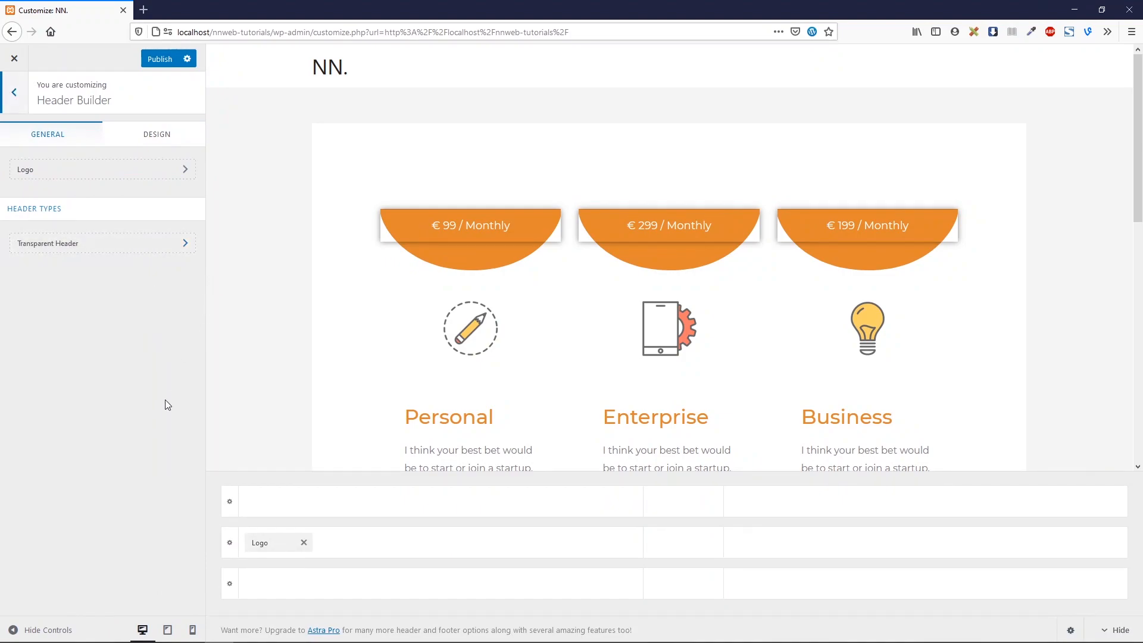
pyautogui.moveTo(367, 149)
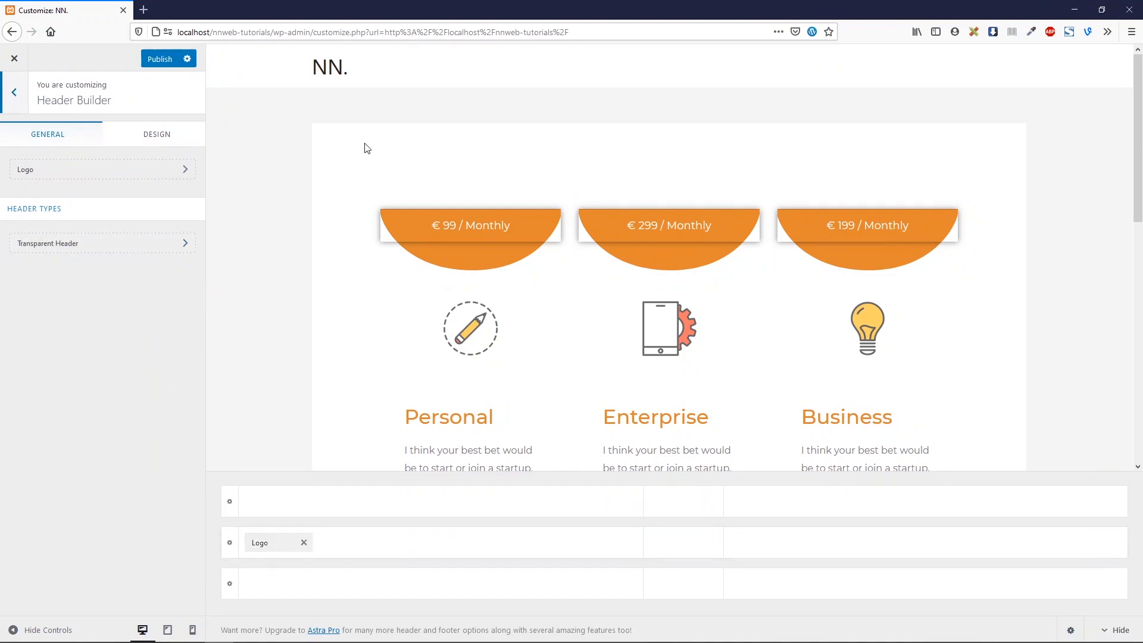
pyautogui.moveTo(347, 81)
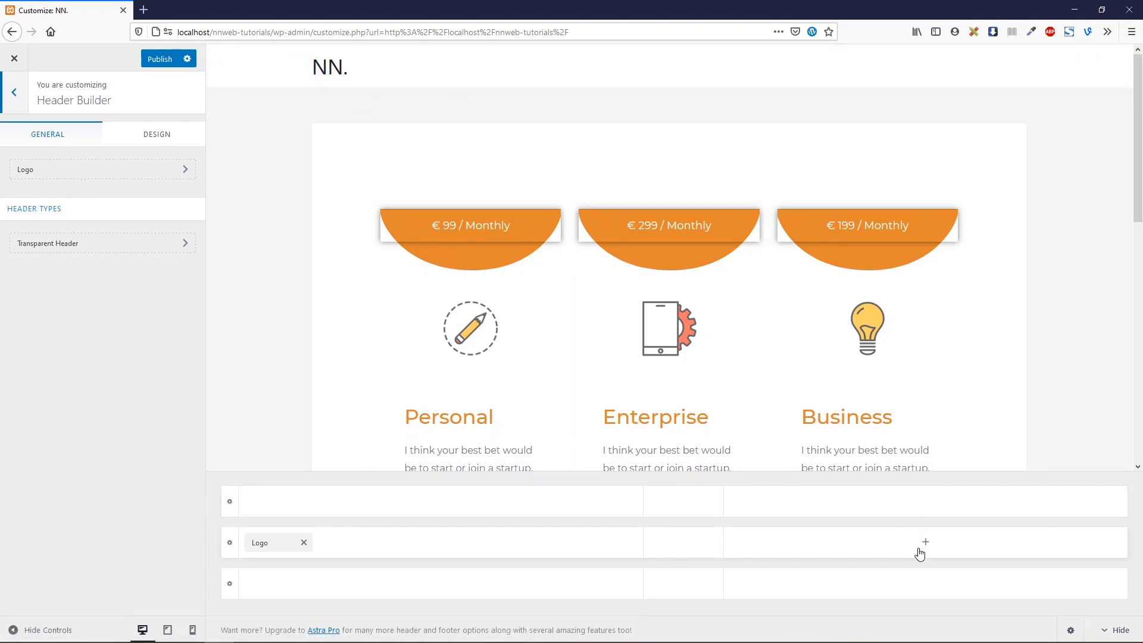
pyautogui.click(925, 542)
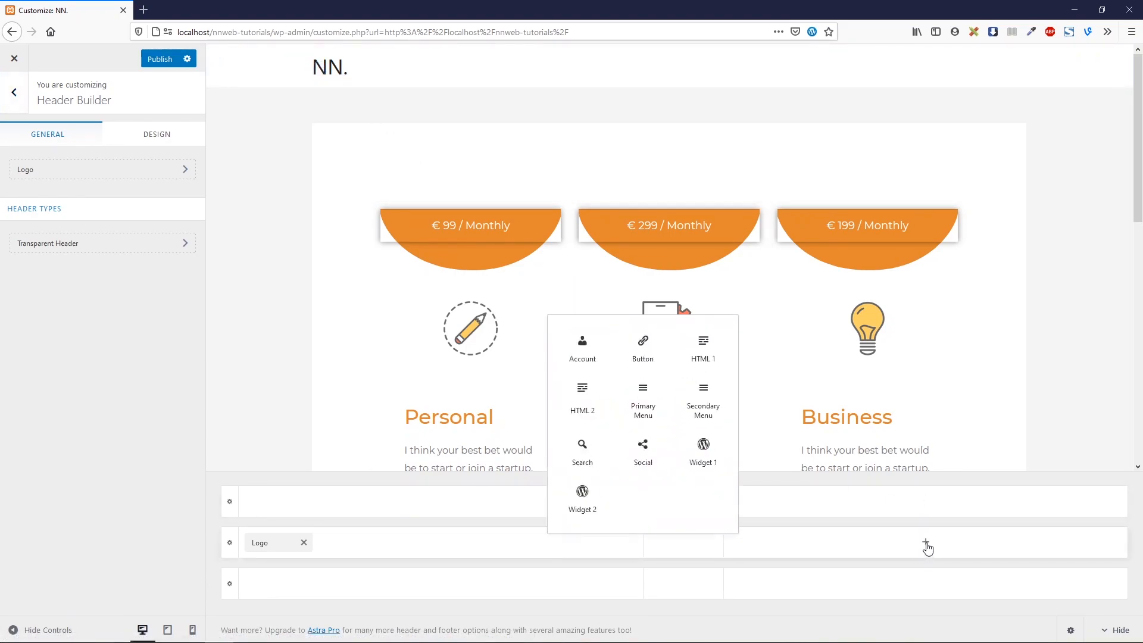
pyautogui.moveTo(642, 400)
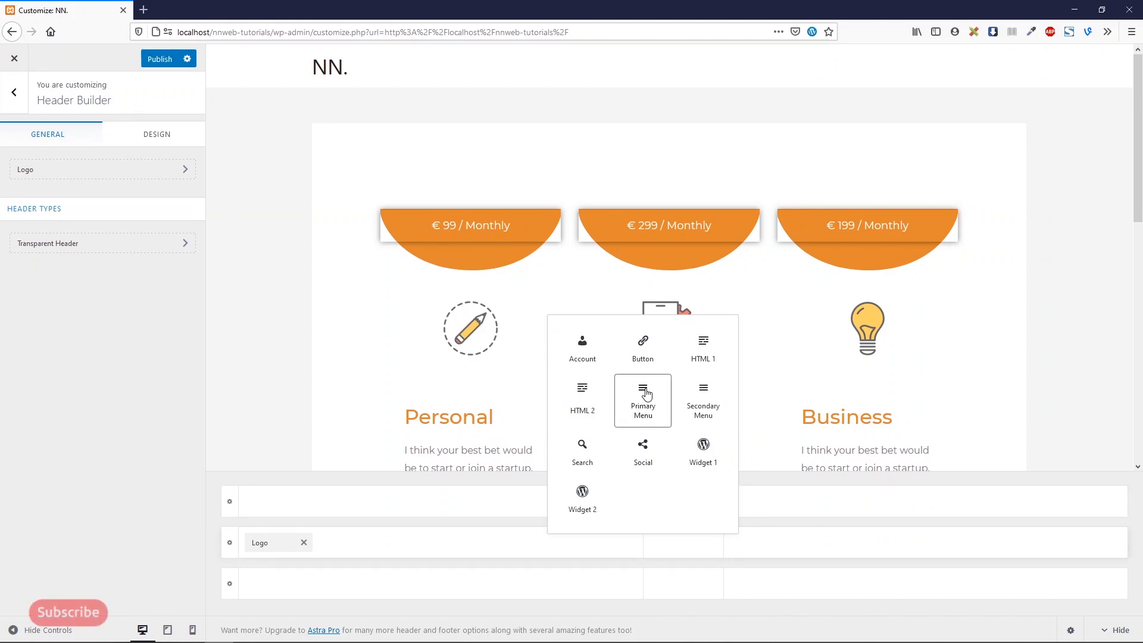
pyautogui.click(642, 400)
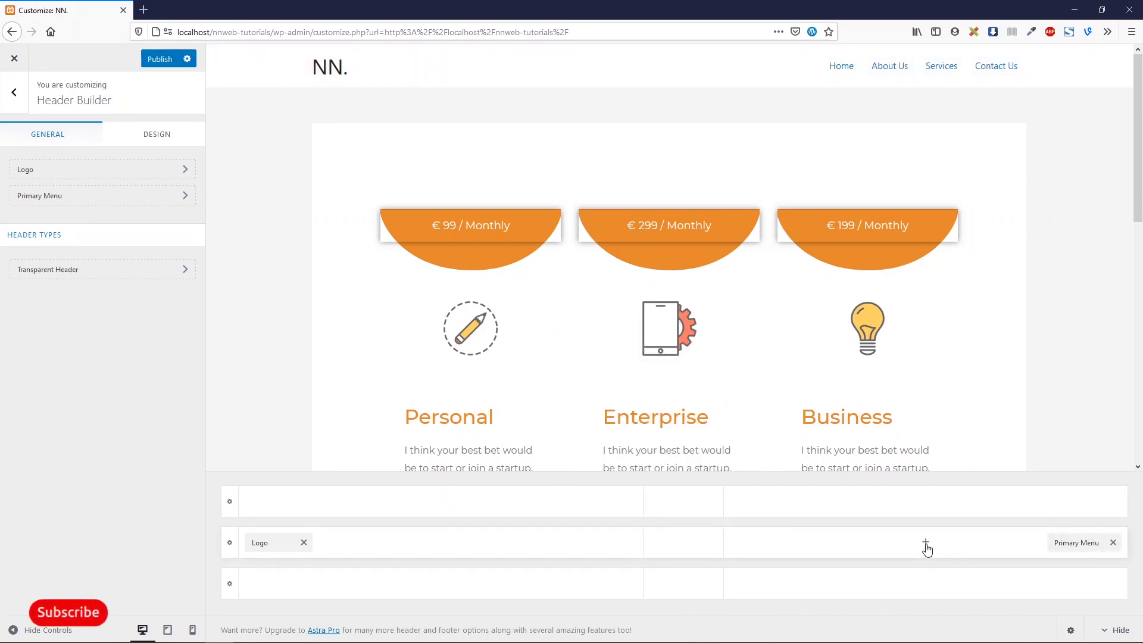
pyautogui.click(926, 542)
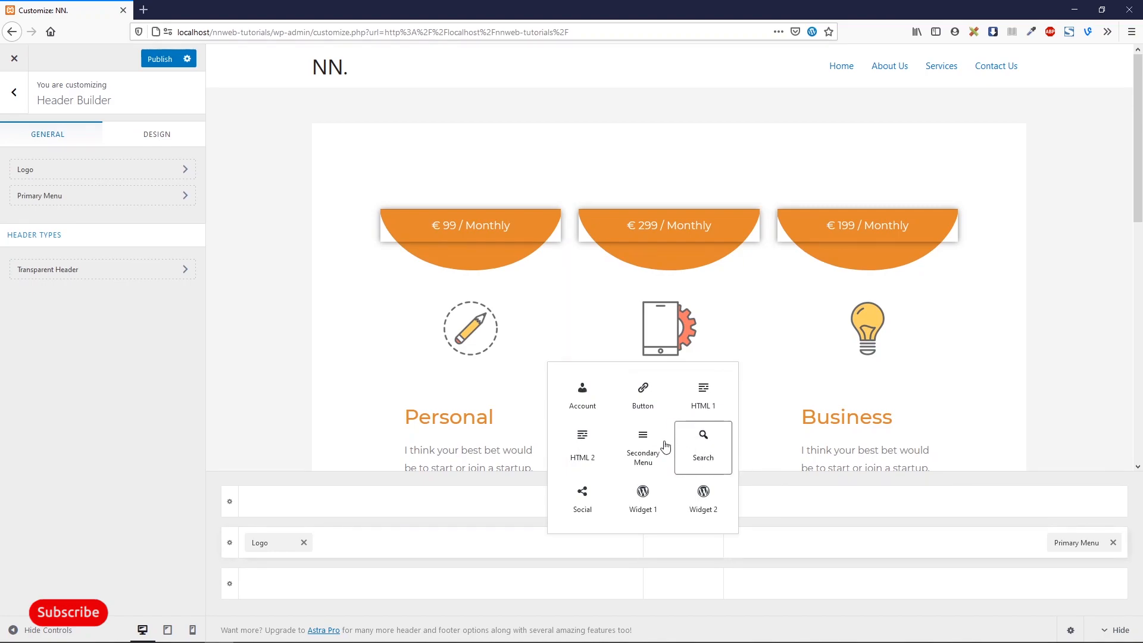
pyautogui.click(642, 393)
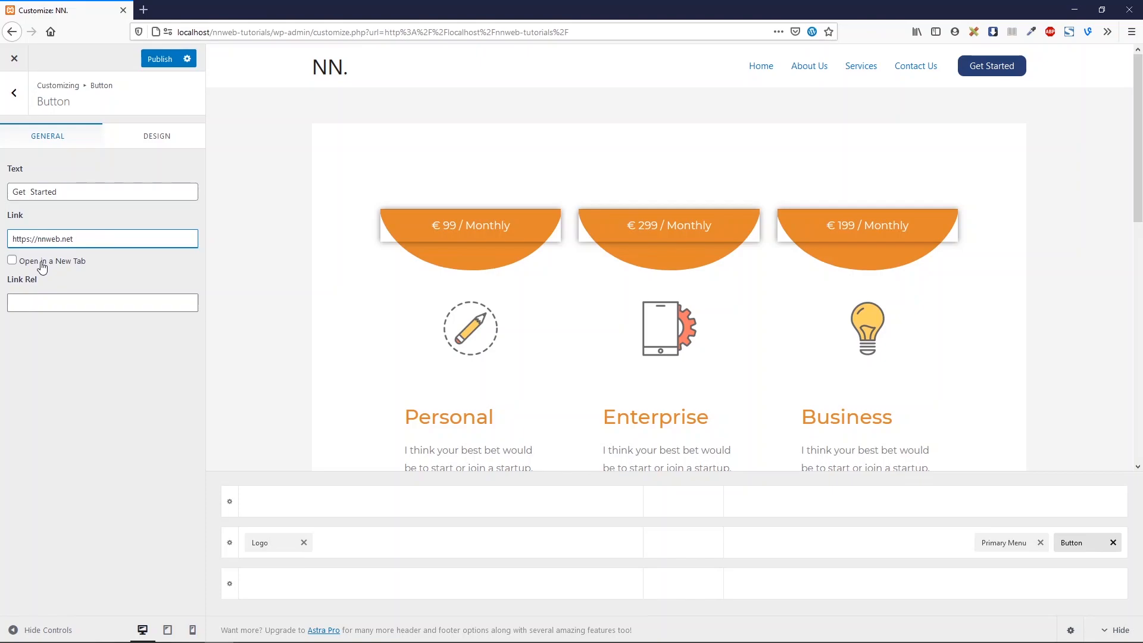
# Step: Show the header button's Design settings for colors, border, typography and spacing
pyautogui.click(156, 136)
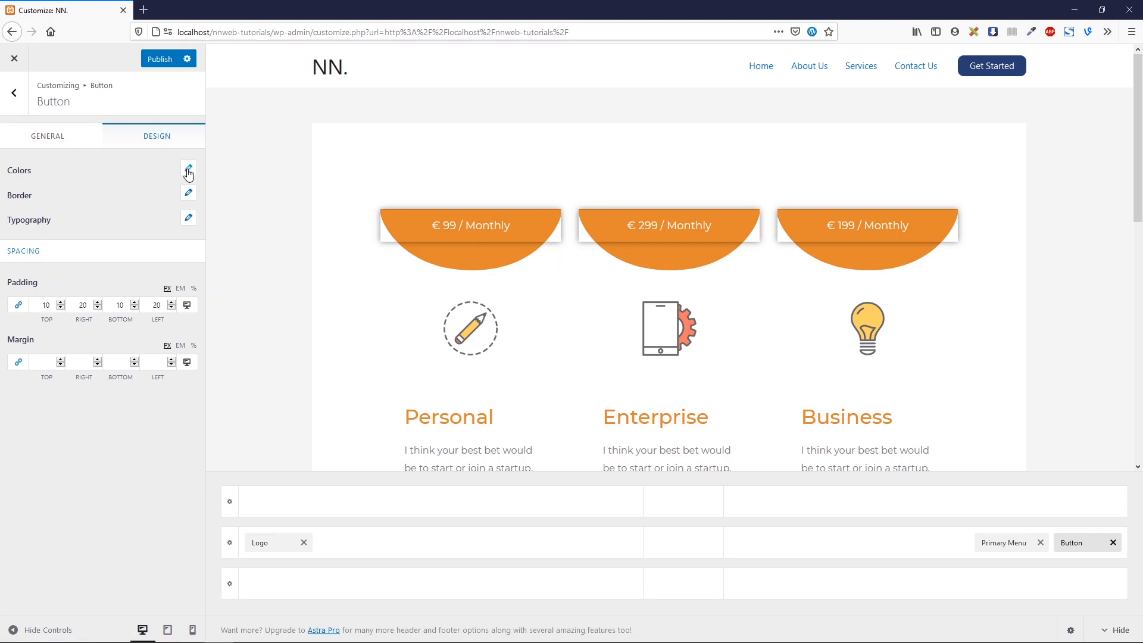
# Step: Set the Get Started button's normal background colour to orange #dd9933
pyautogui.click(188, 171)
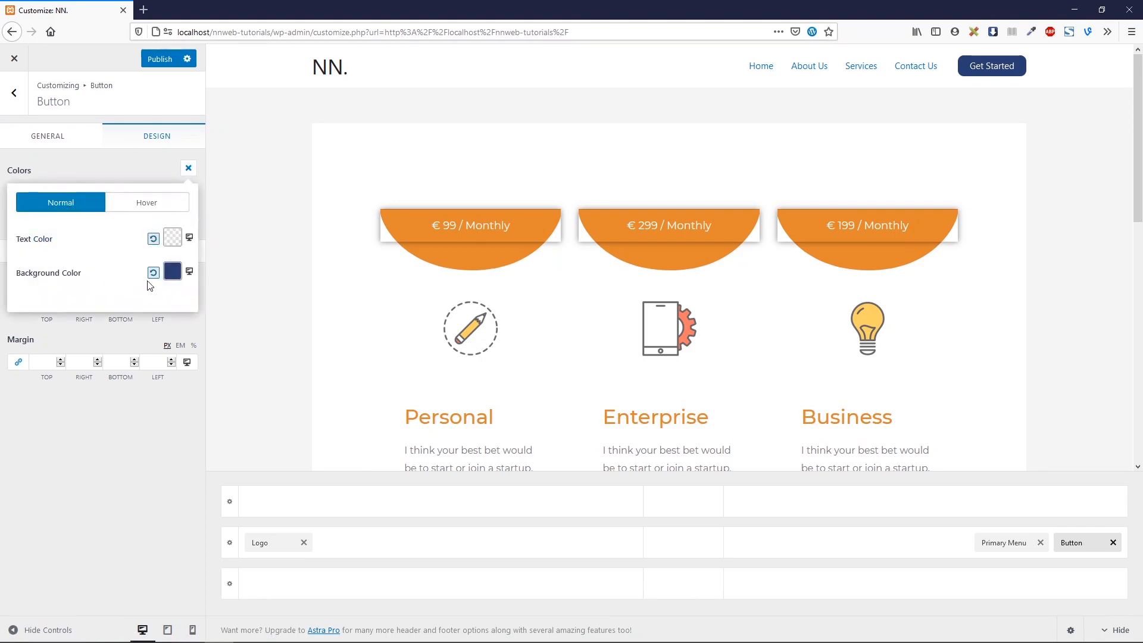
pyautogui.click(172, 271)
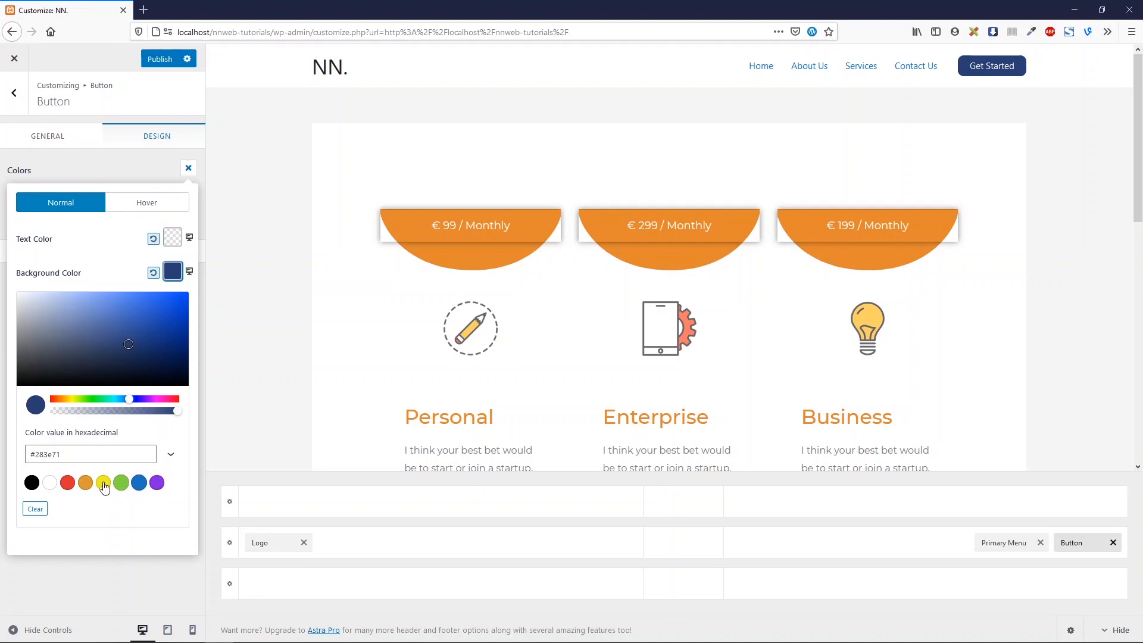
pyautogui.click(85, 482)
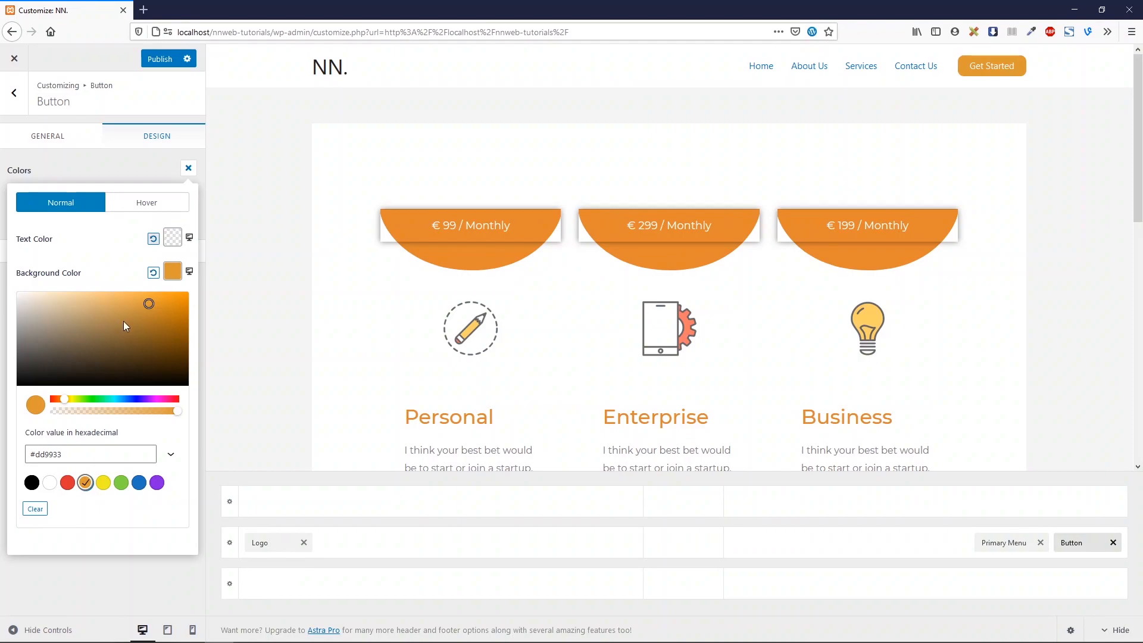
pyautogui.moveTo(114, 259)
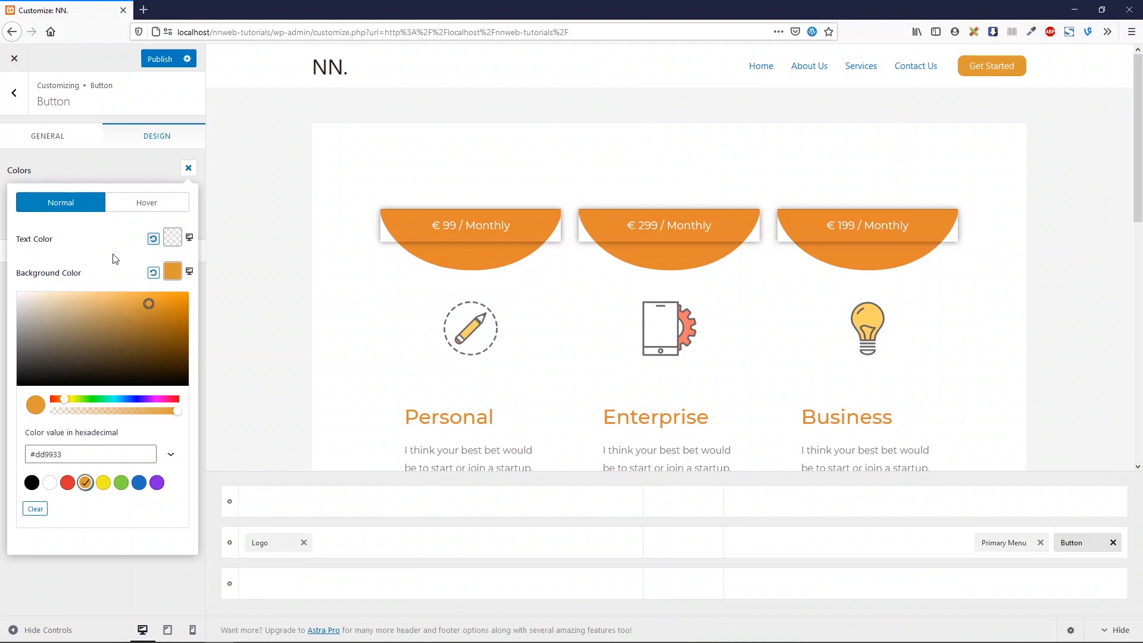
pyautogui.moveTo(146, 203)
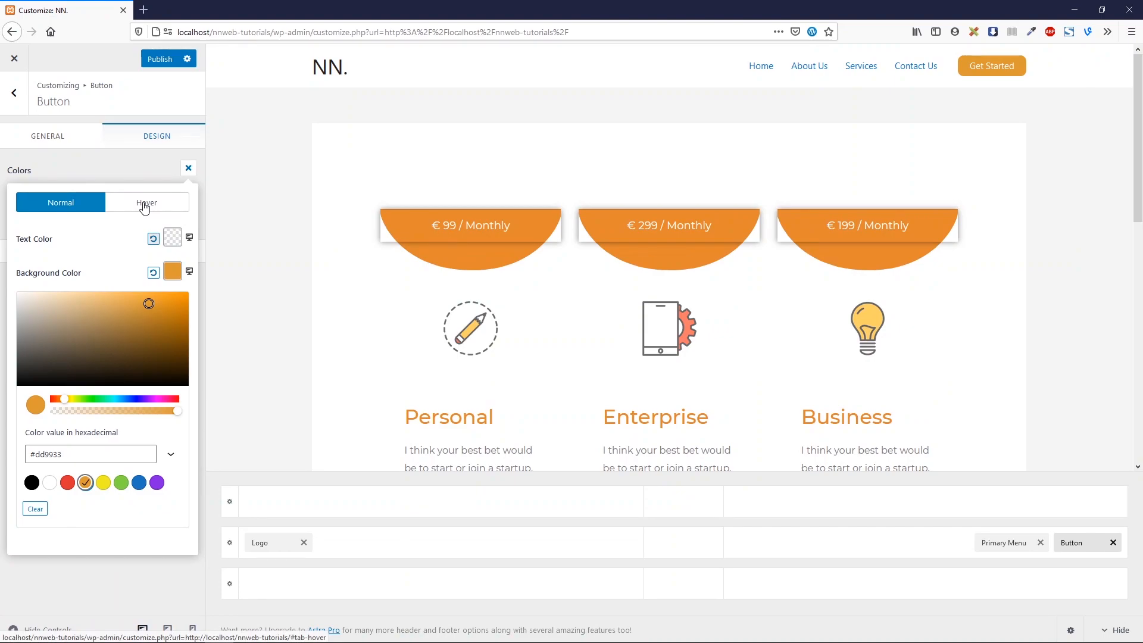
# Step: Make the button's hover text colour blue #1e73be and close the colour popup
pyautogui.click(147, 202)
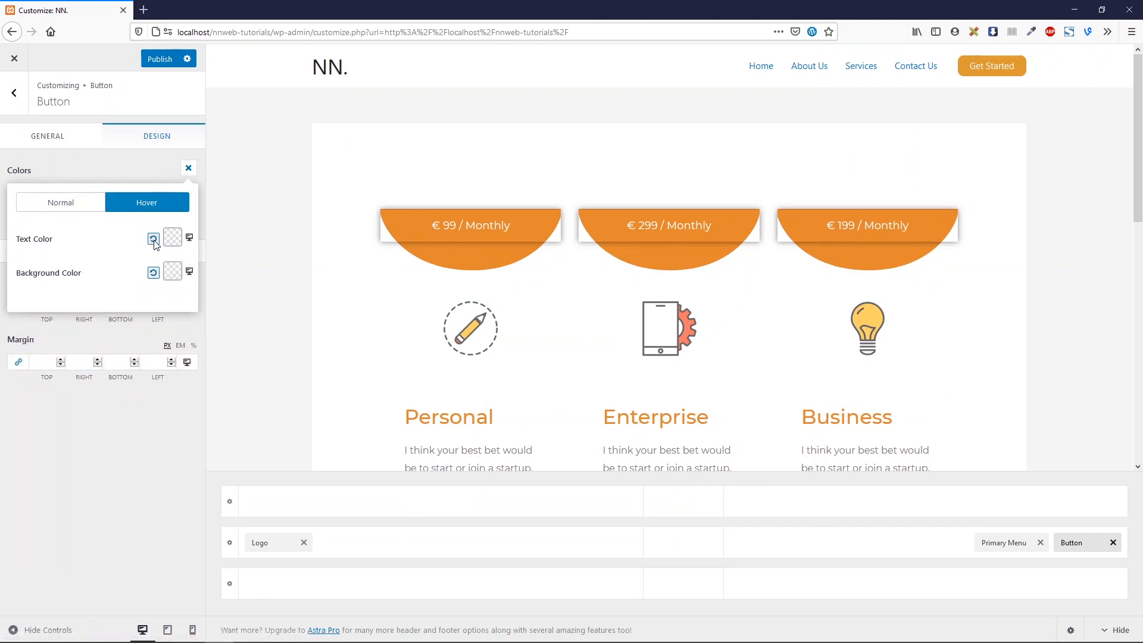
pyautogui.click(172, 236)
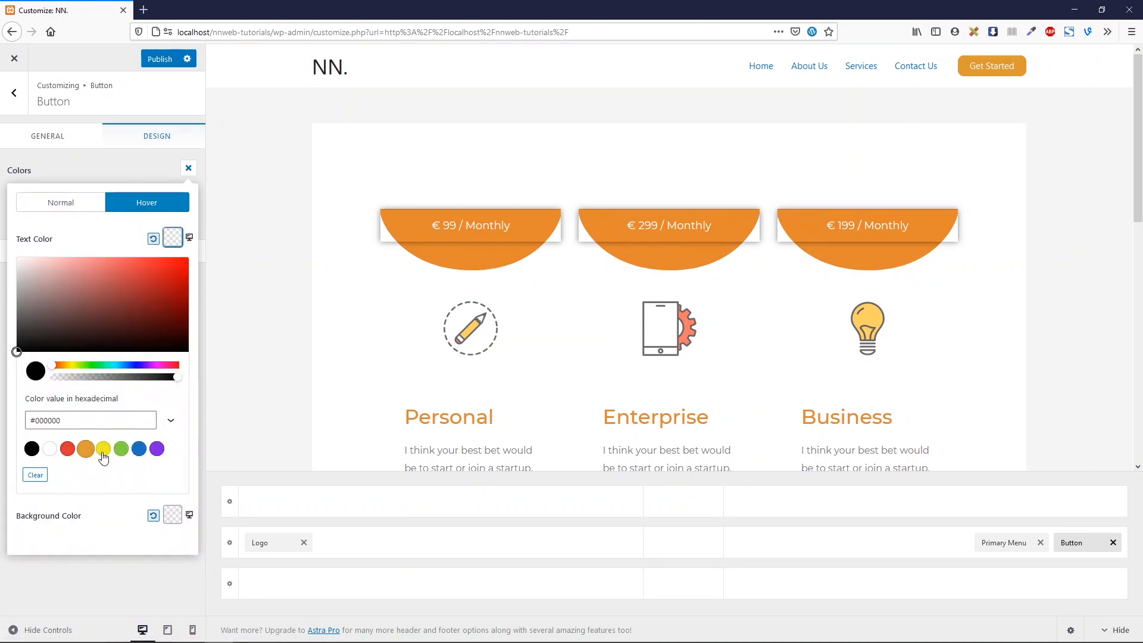
pyautogui.click(103, 448)
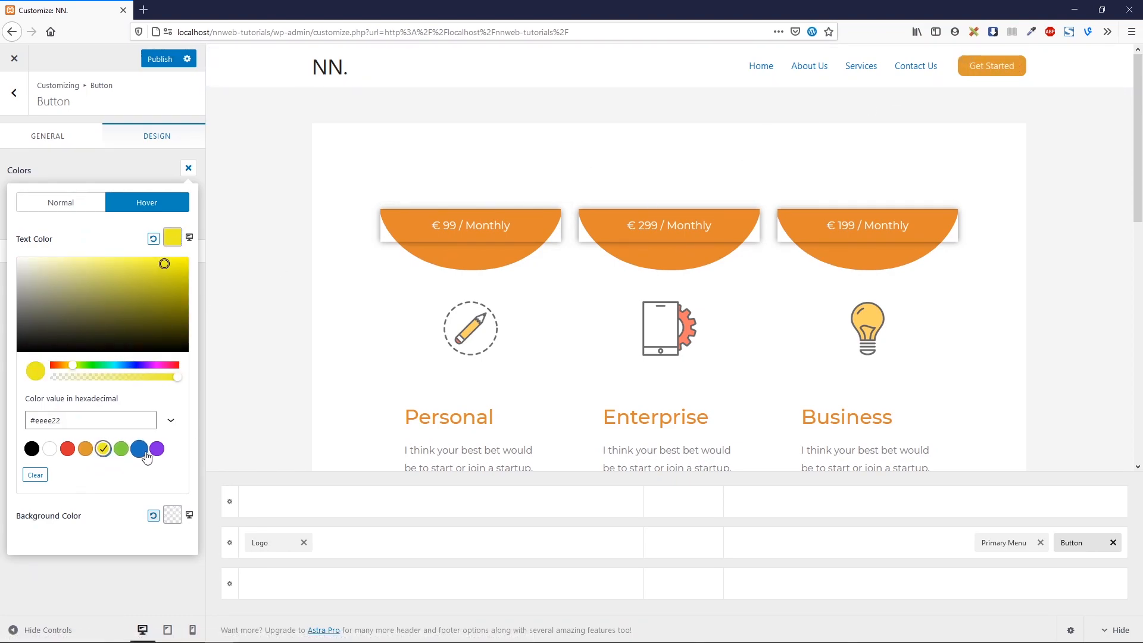
pyautogui.click(138, 448)
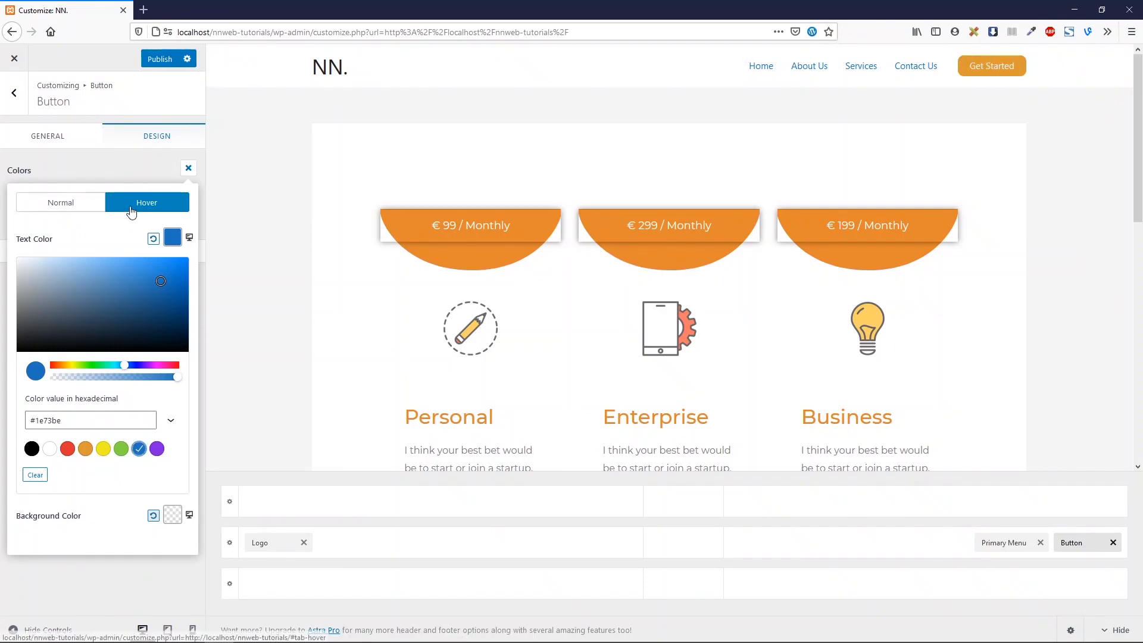
pyautogui.click(188, 168)
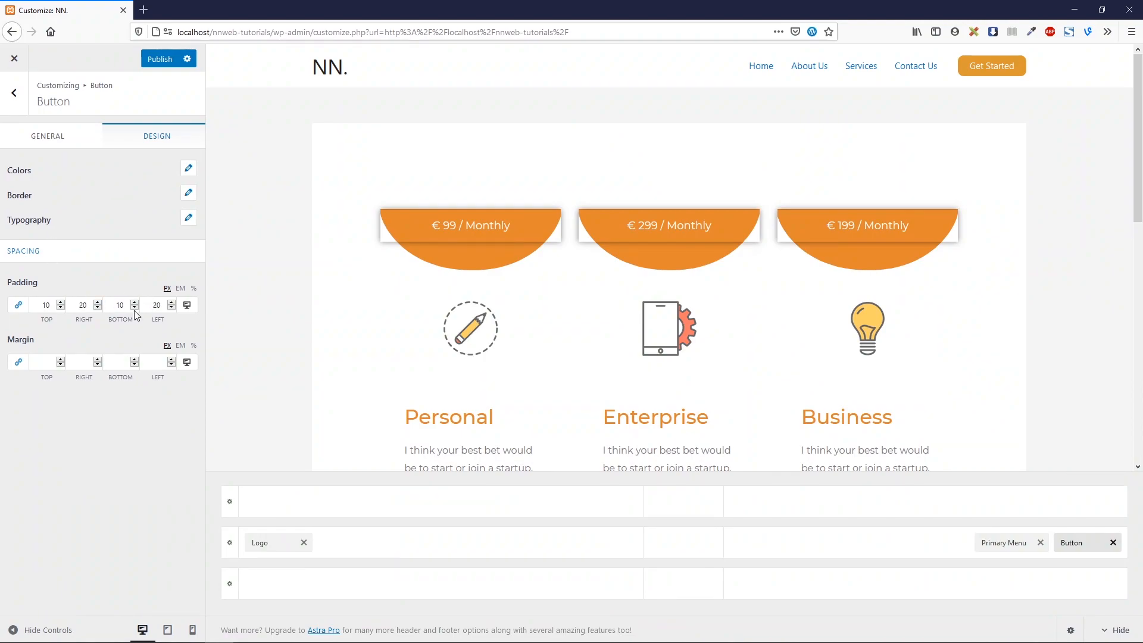
pyautogui.moveTo(625, 151)
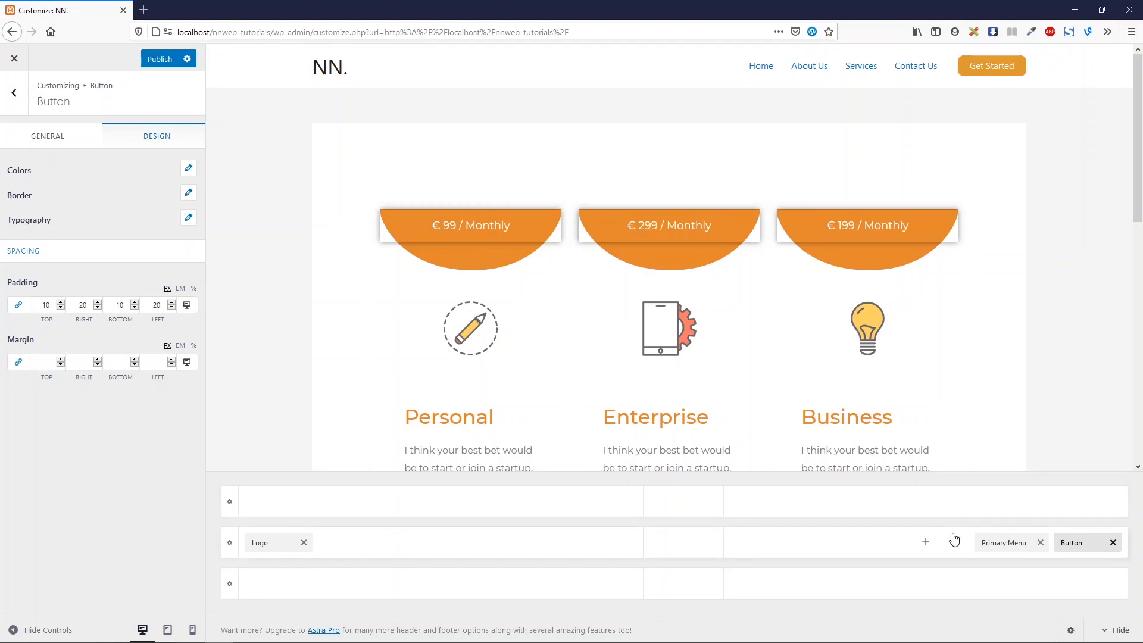
pyautogui.moveTo(1004, 542)
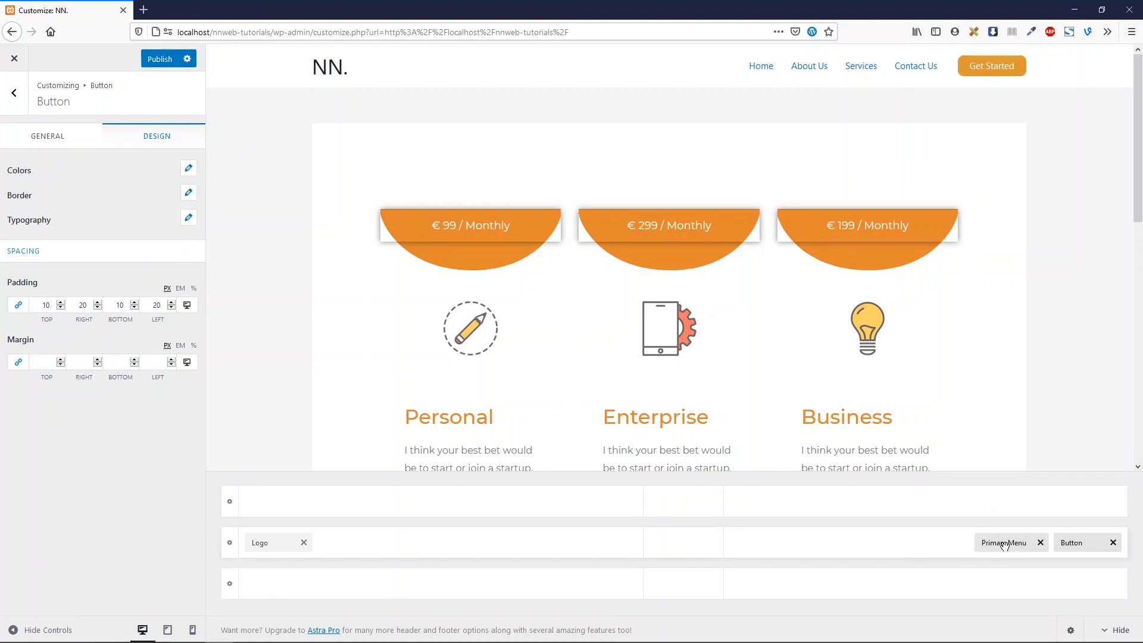
# Step: Publish the header changes with the Primary Menu settings open, and select the site address
pyautogui.click(1003, 542)
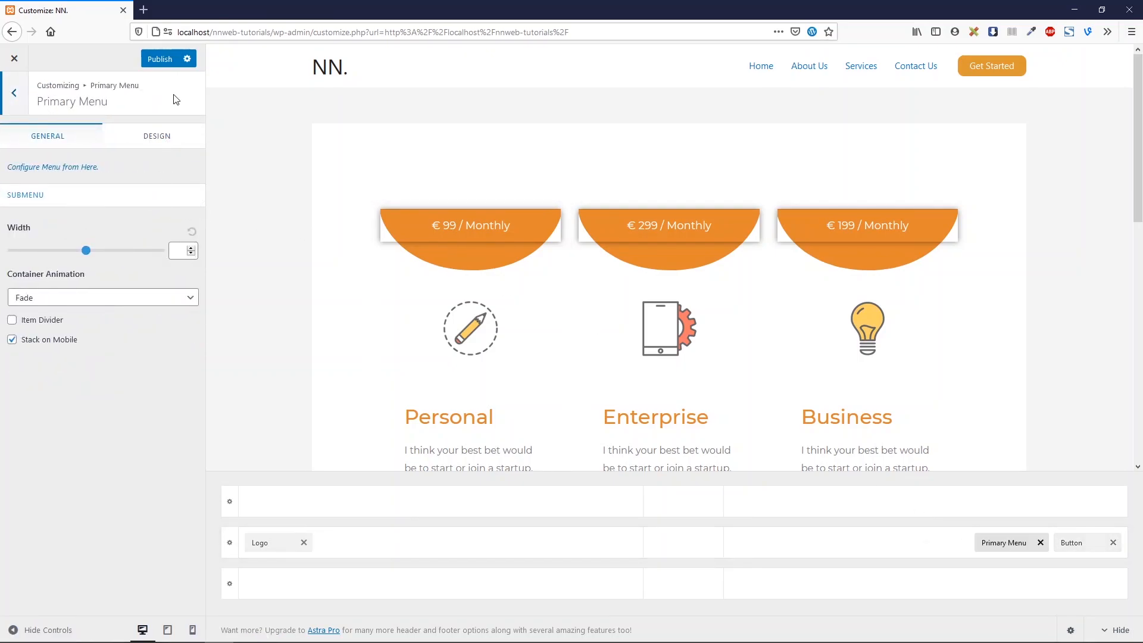
pyautogui.click(159, 59)
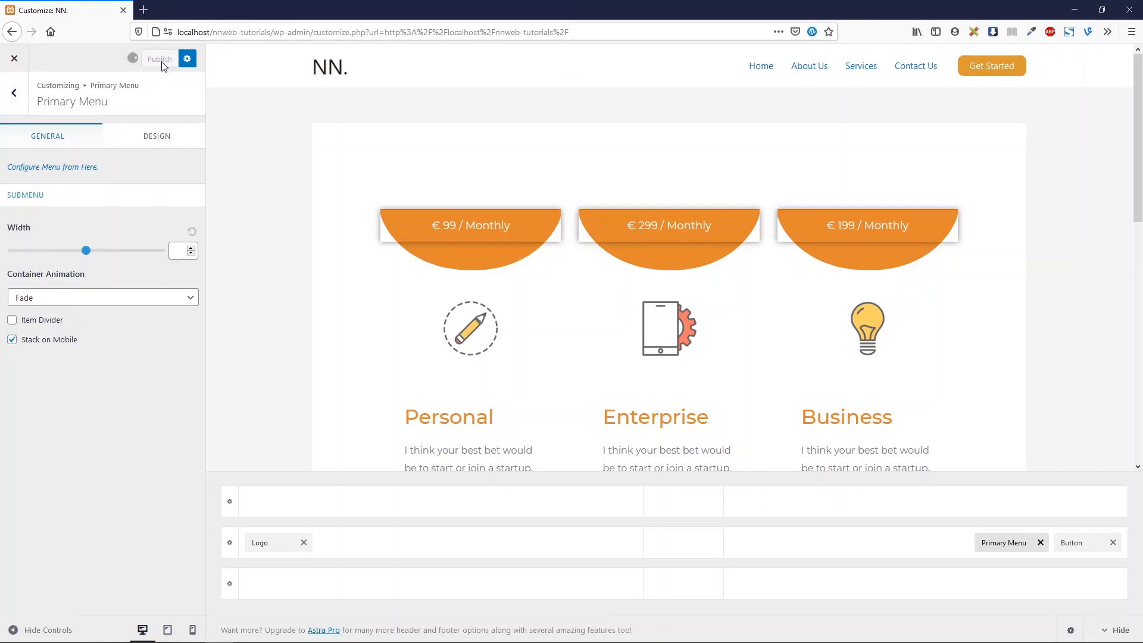
pyautogui.click(159, 59)
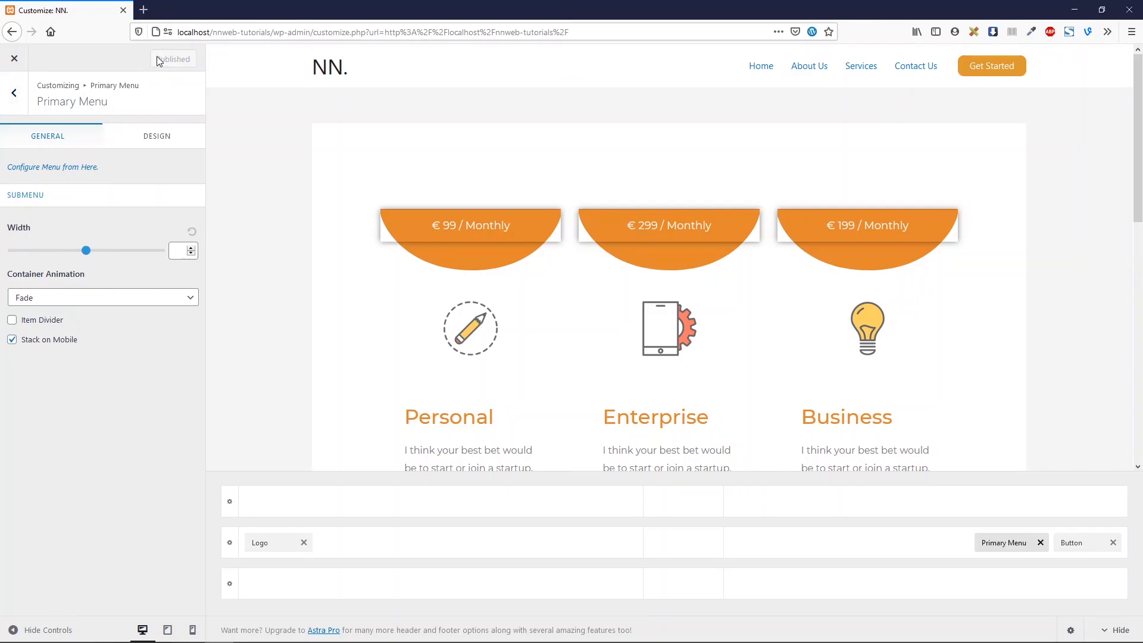
pyautogui.click(371, 32)
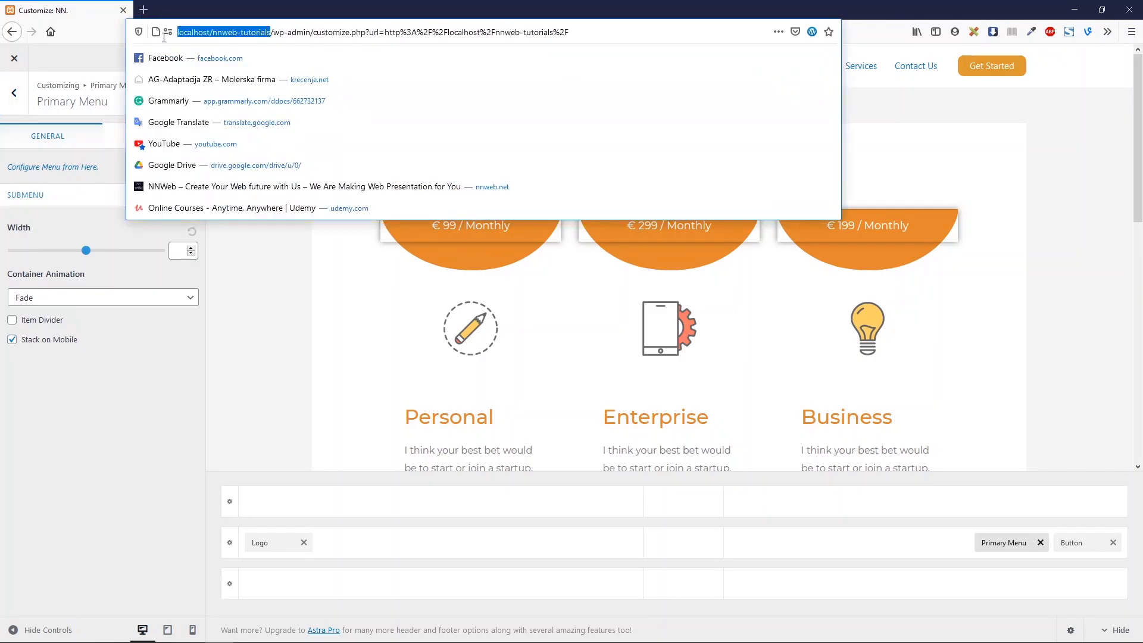
# Step: Open the live site in a new browser tab to view the published header
pyautogui.click(276, 9)
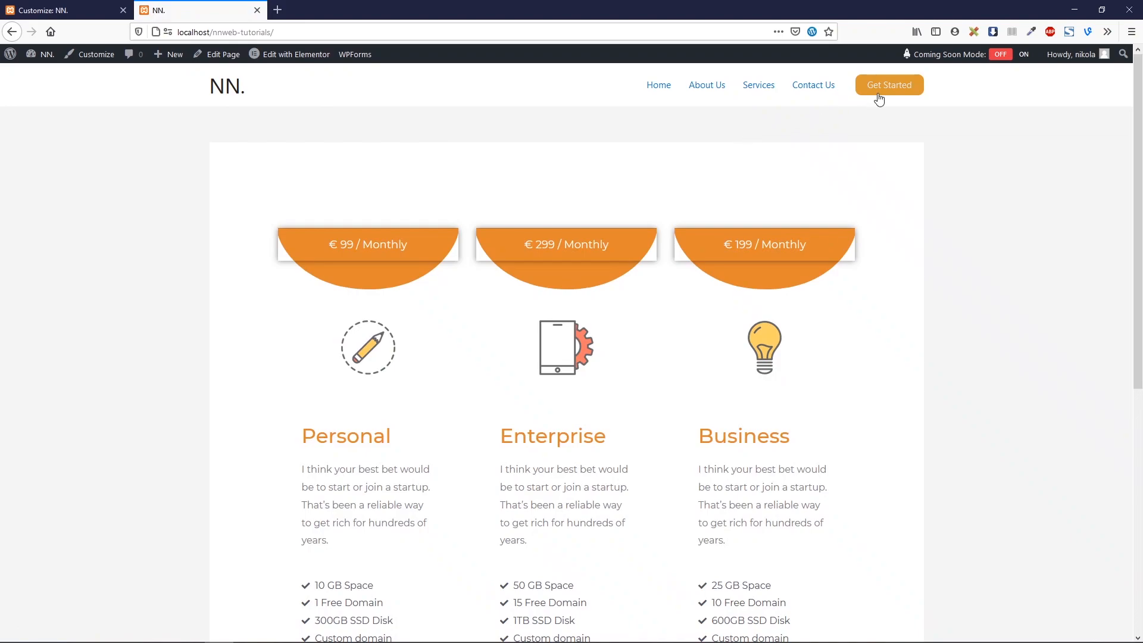
pyautogui.moveTo(704, 84)
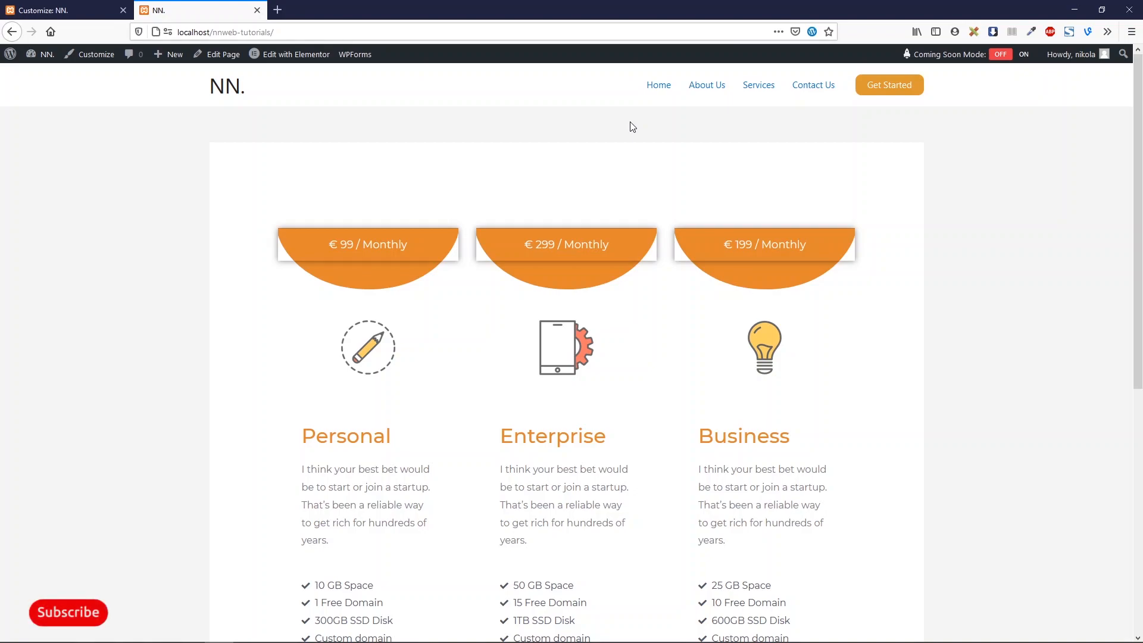
pyautogui.moveTo(756, 344)
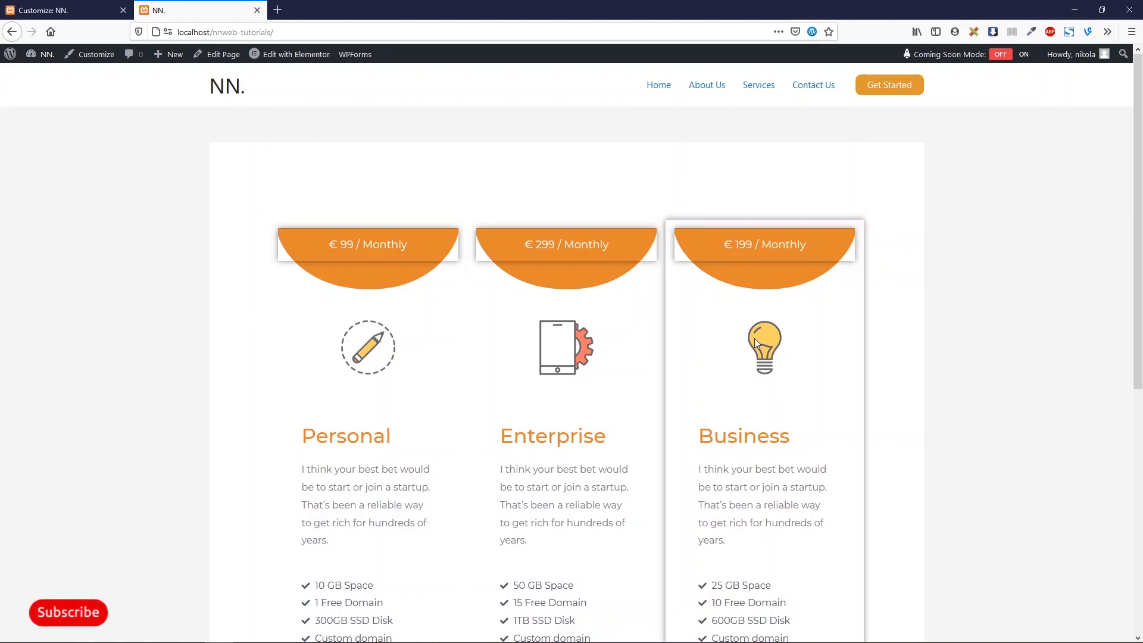
pyautogui.moveTo(667, 342)
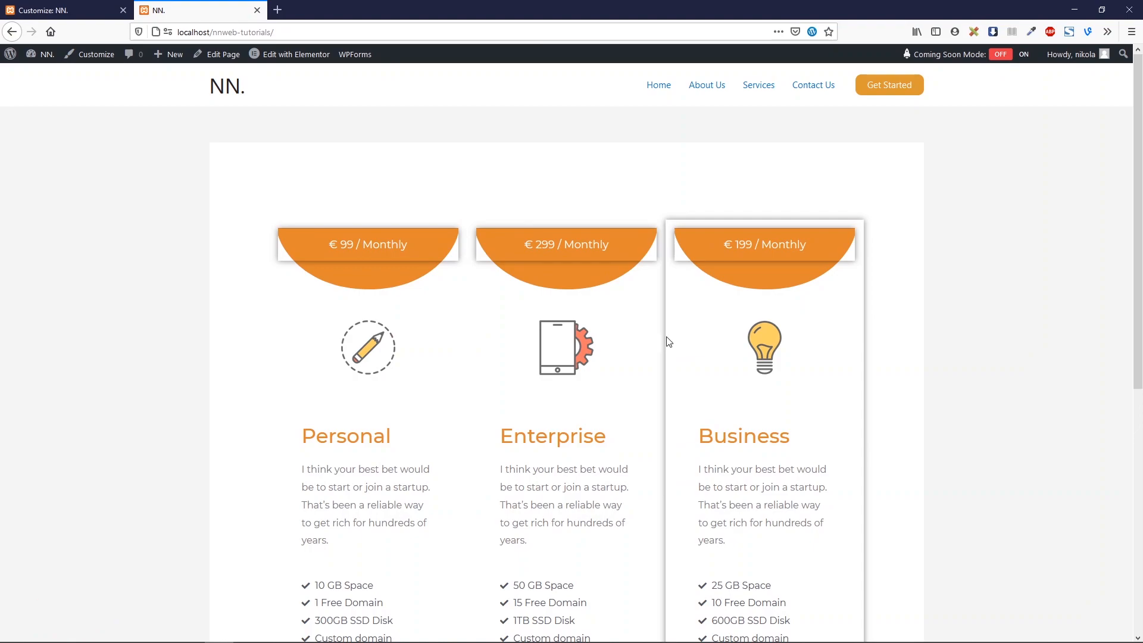
pyautogui.moveTo(683, 94)
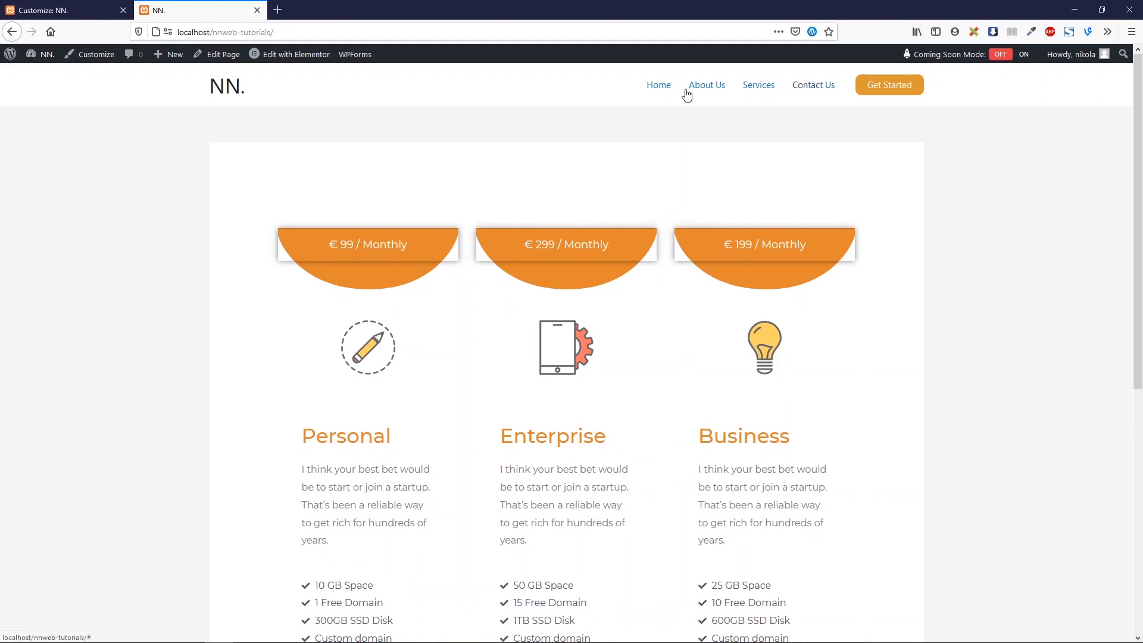
pyautogui.moveTo(650, 148)
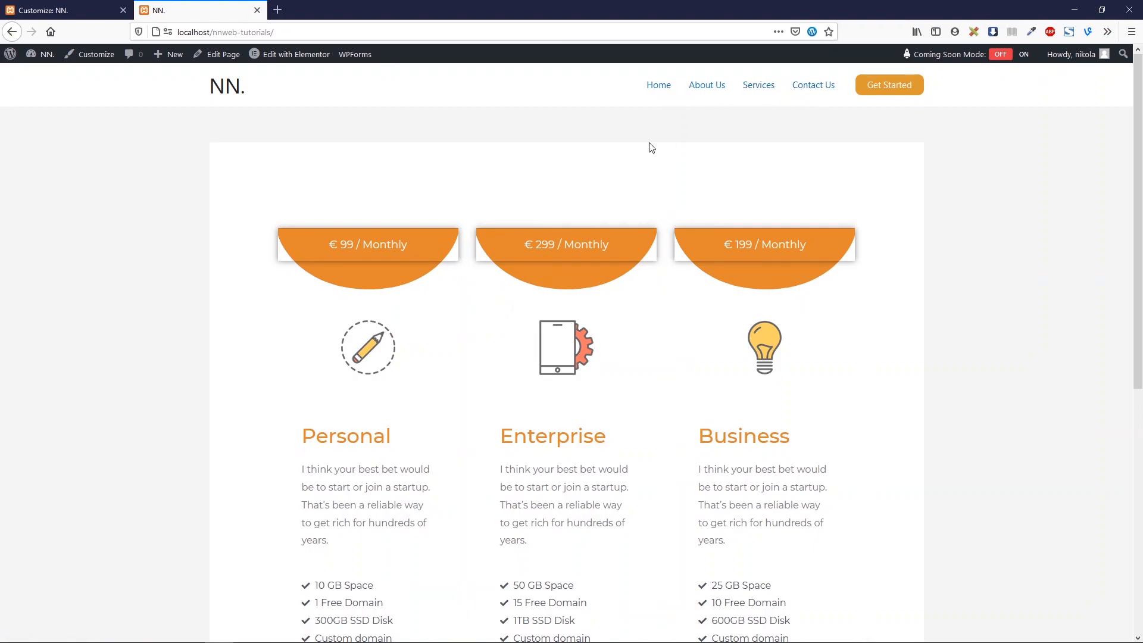